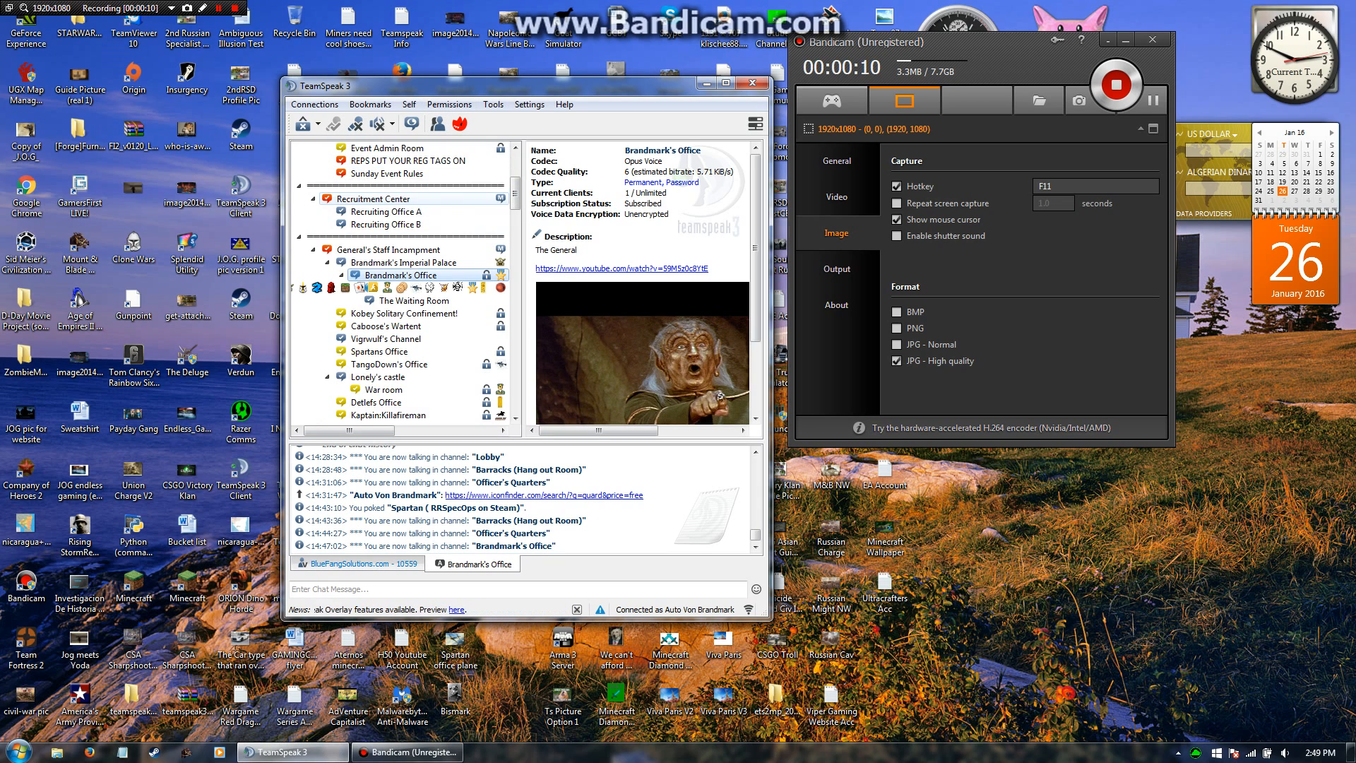
Show your own client's info and server groups from the channel tree.
scroll(down, 3)
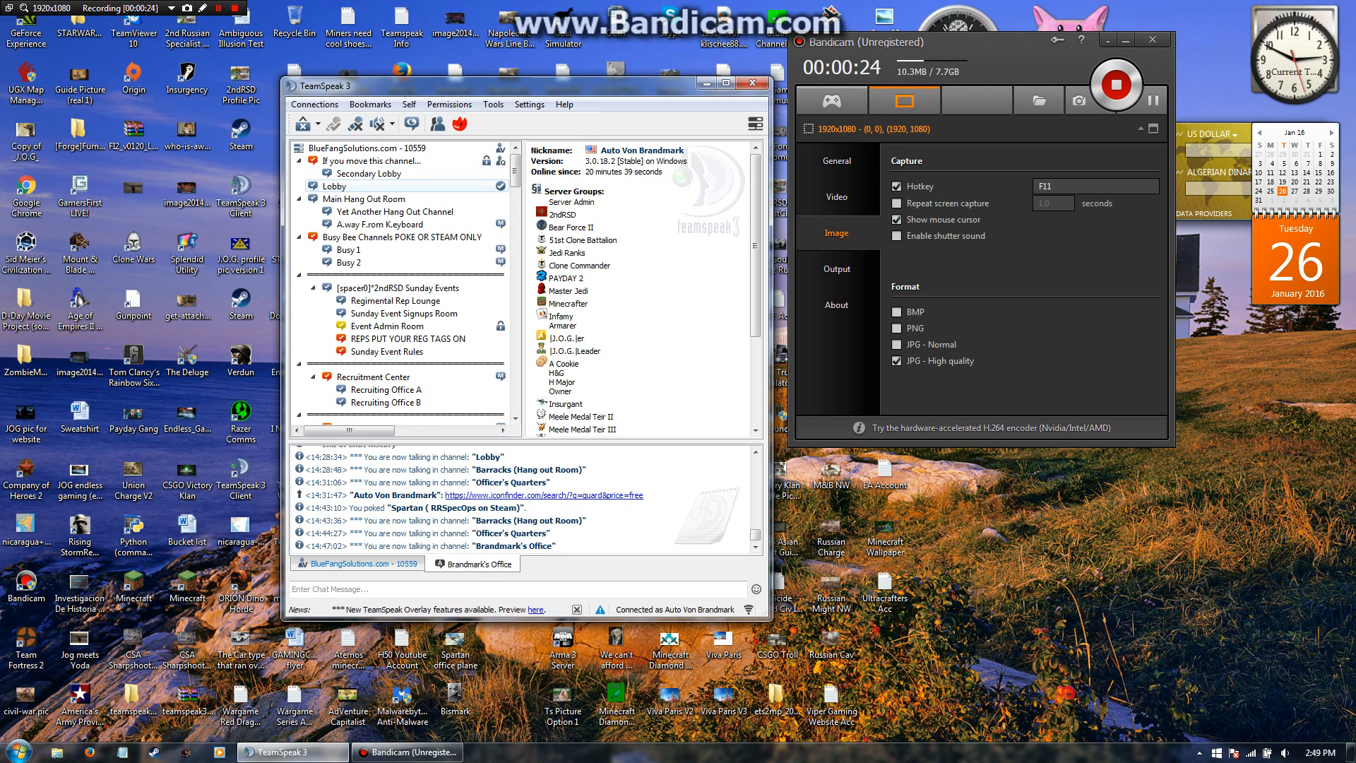
click(332, 186)
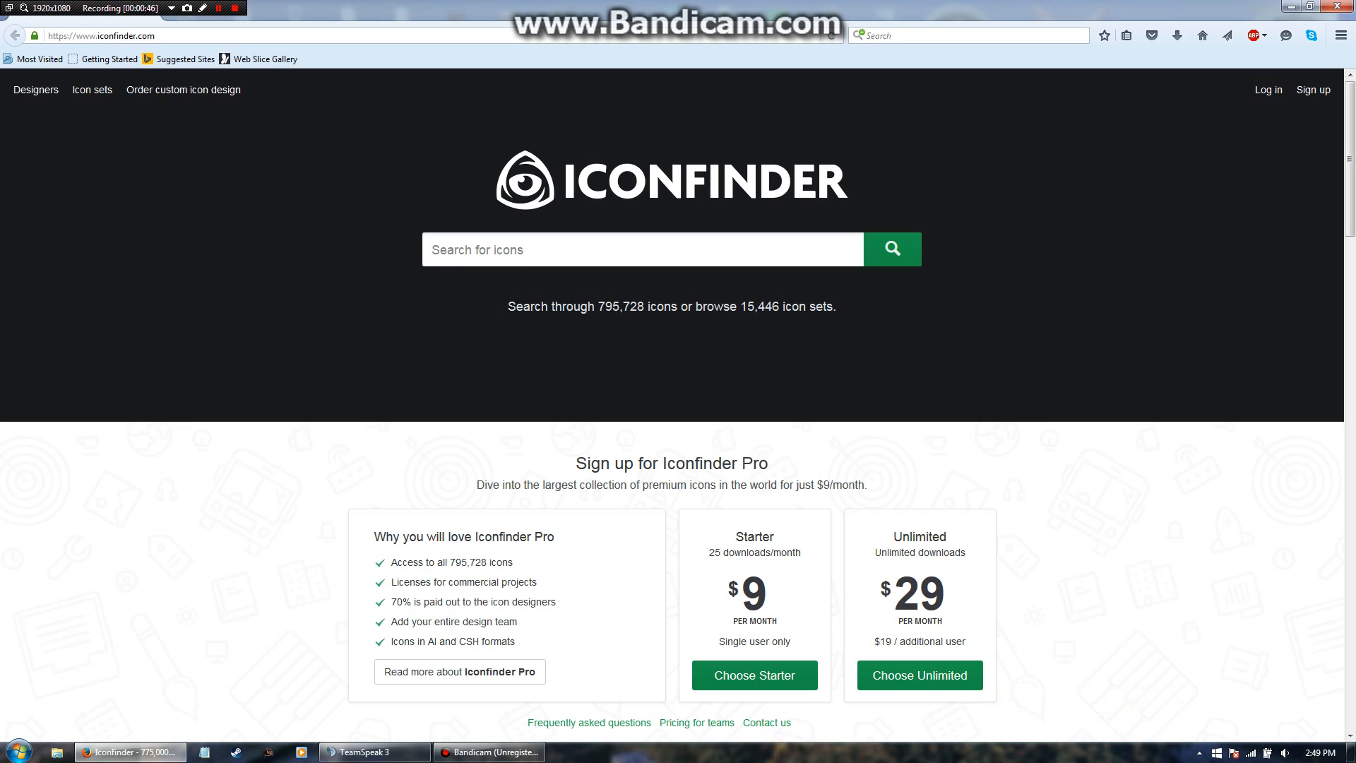
Search Iconfinder for "guard" icons.
click(644, 249)
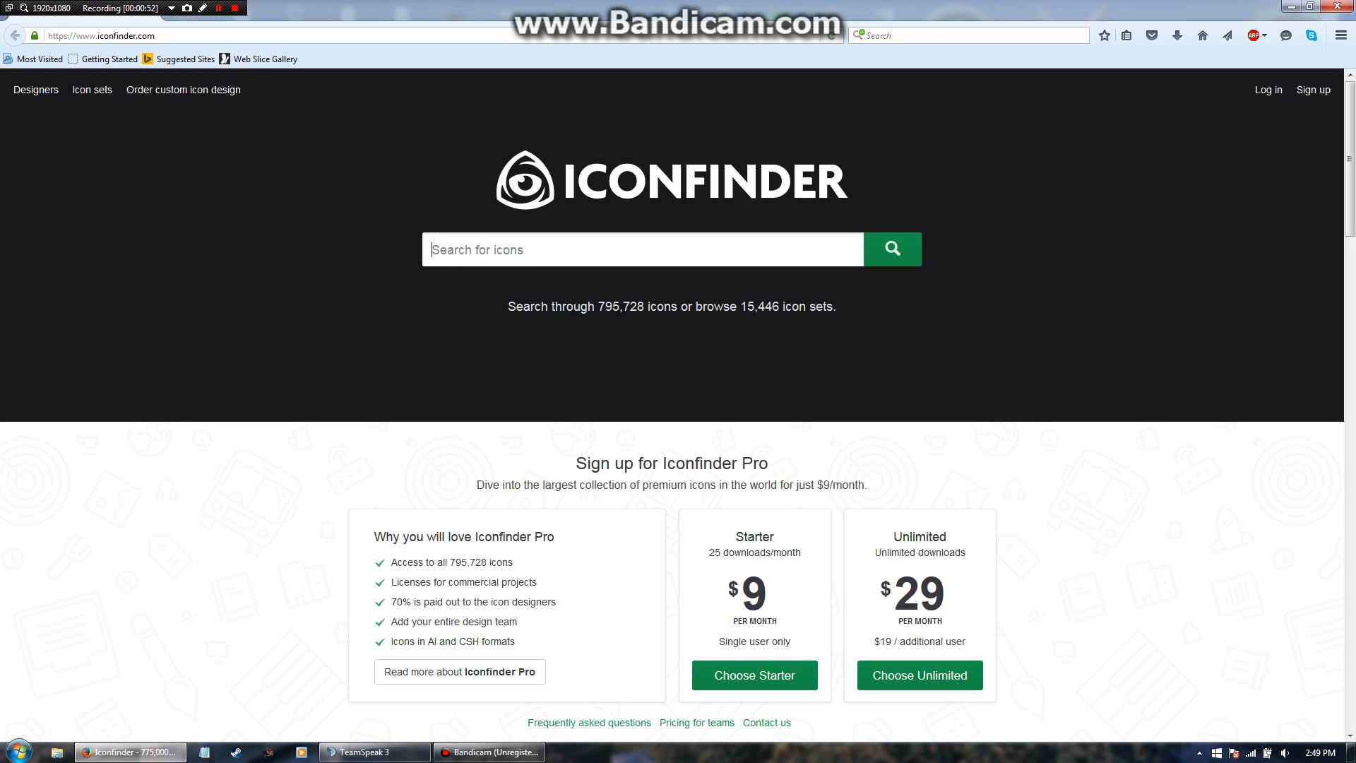
text(g)
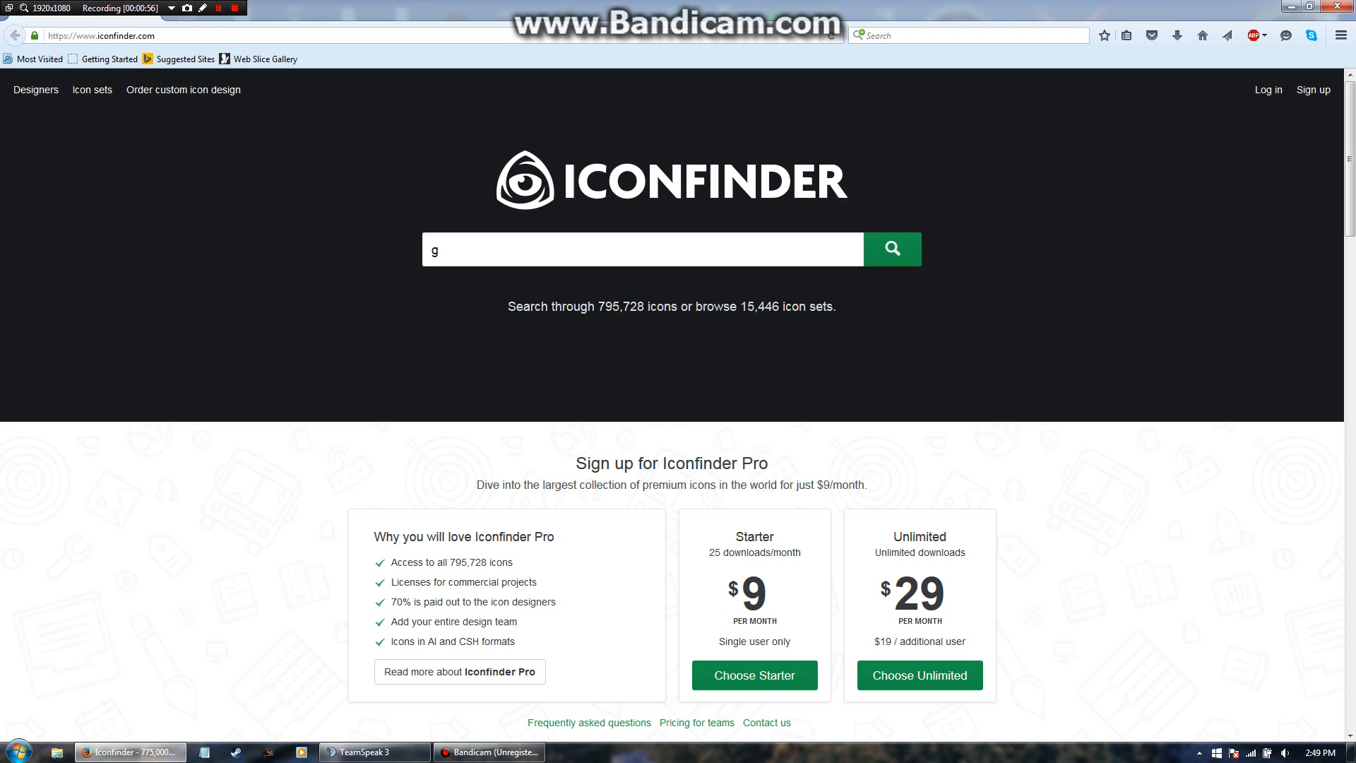
text(uard)
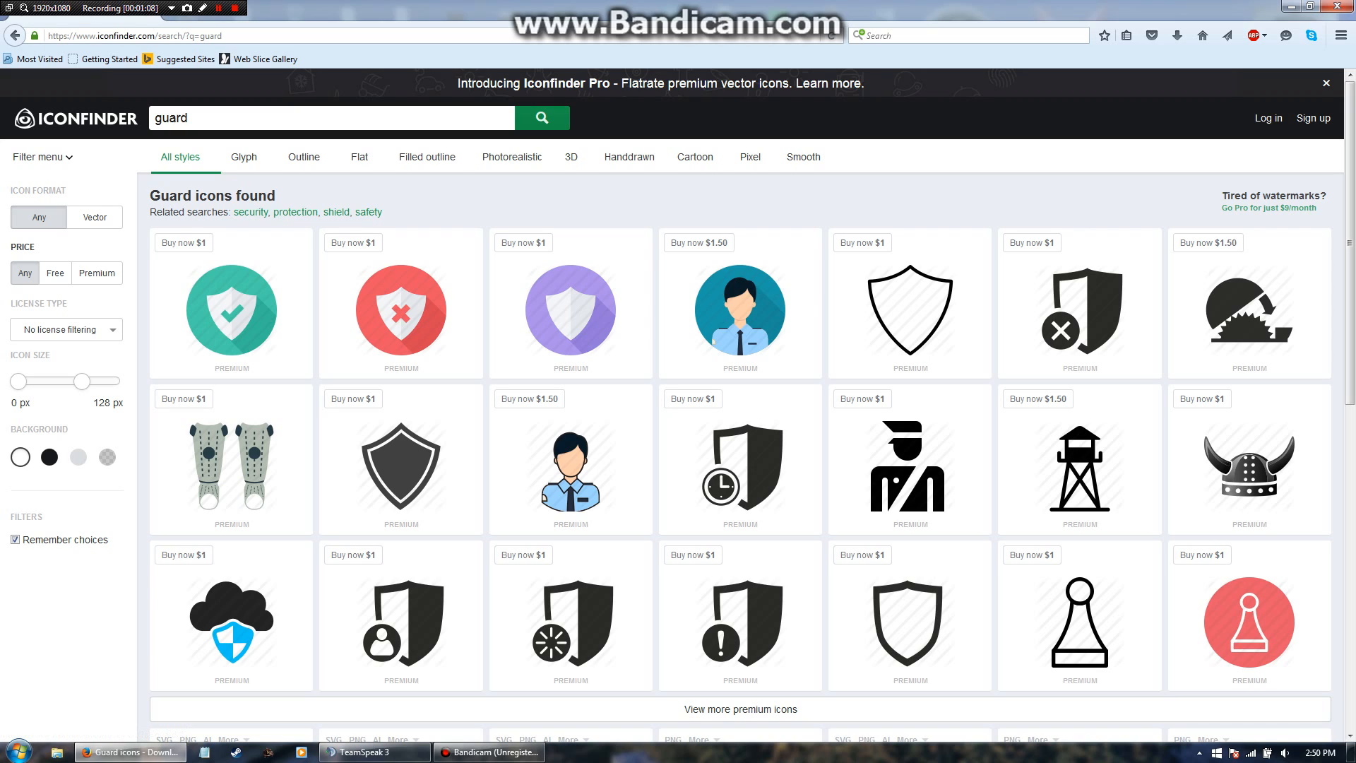
Filter the guard results to free icons via the Price filter.
click(55, 273)
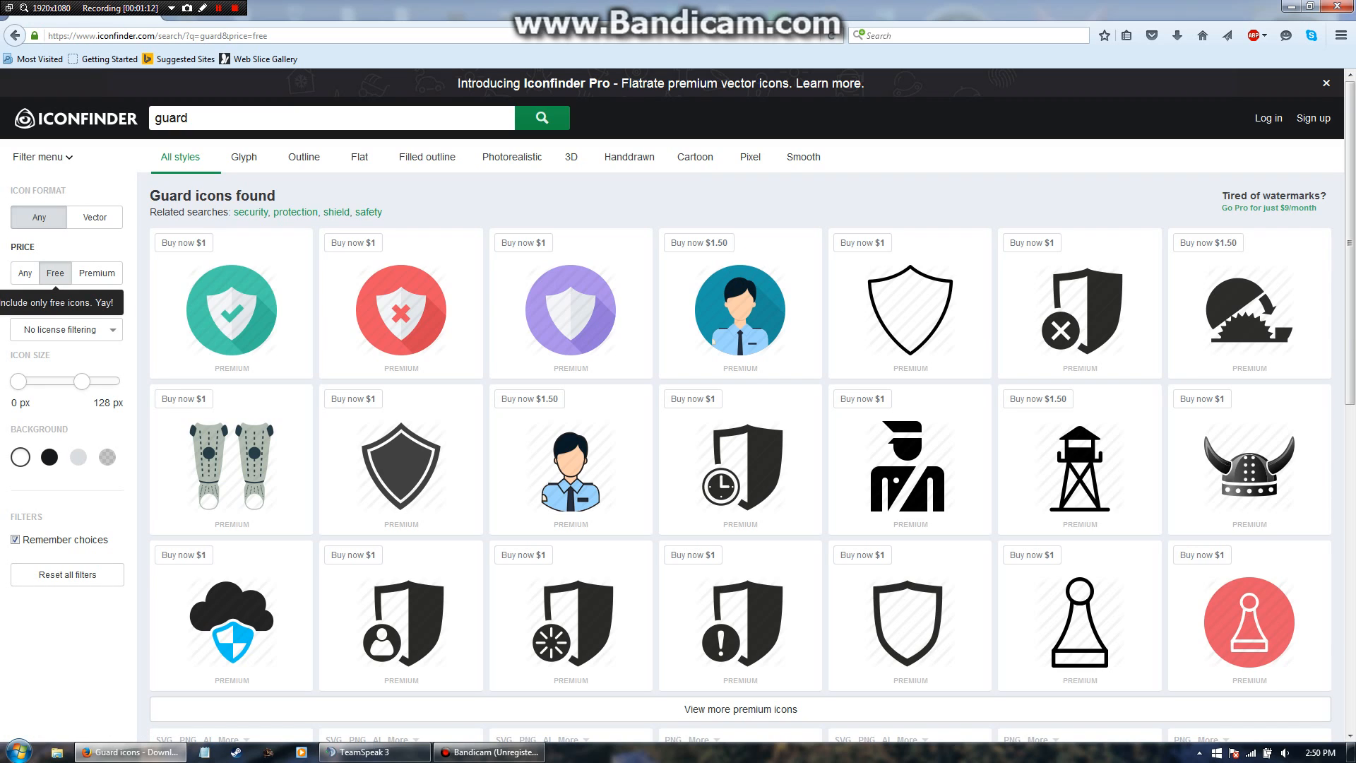
click(53, 272)
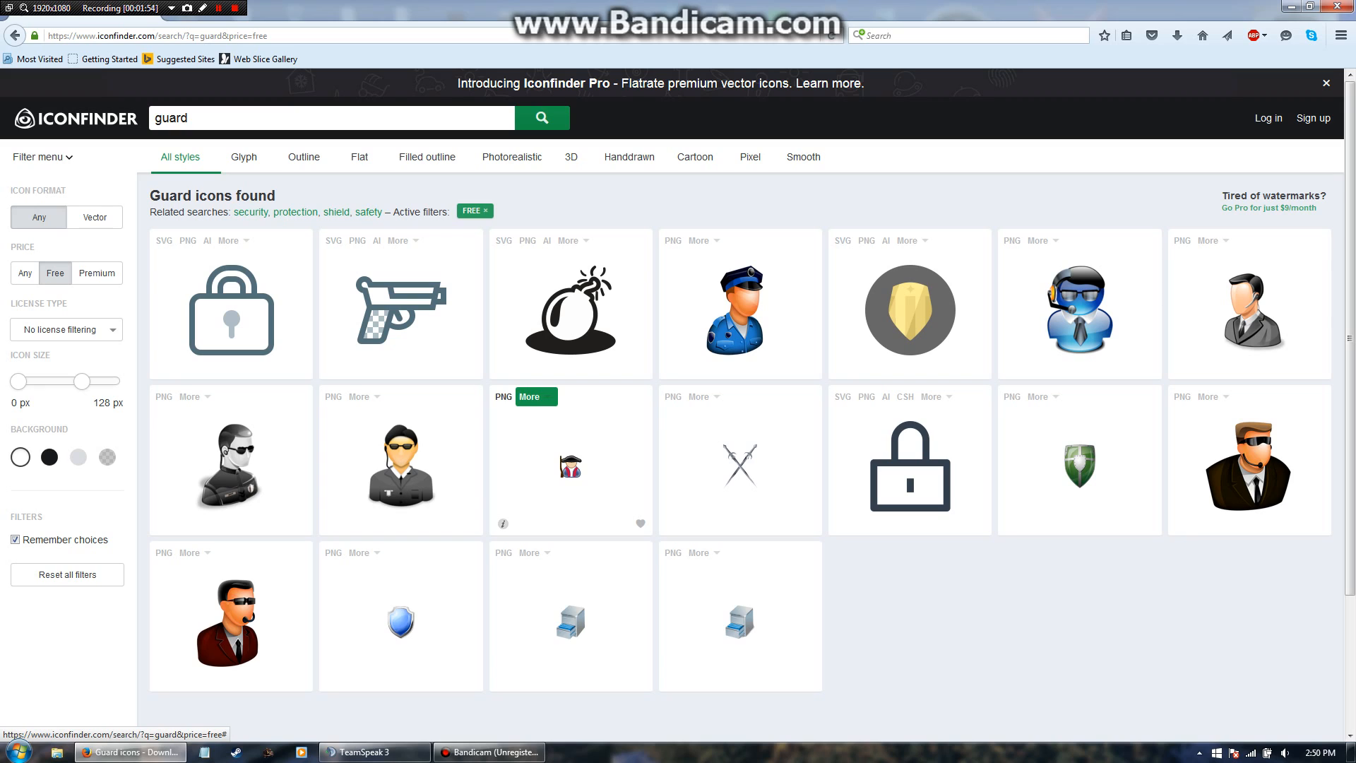
mouse_move(570, 311)
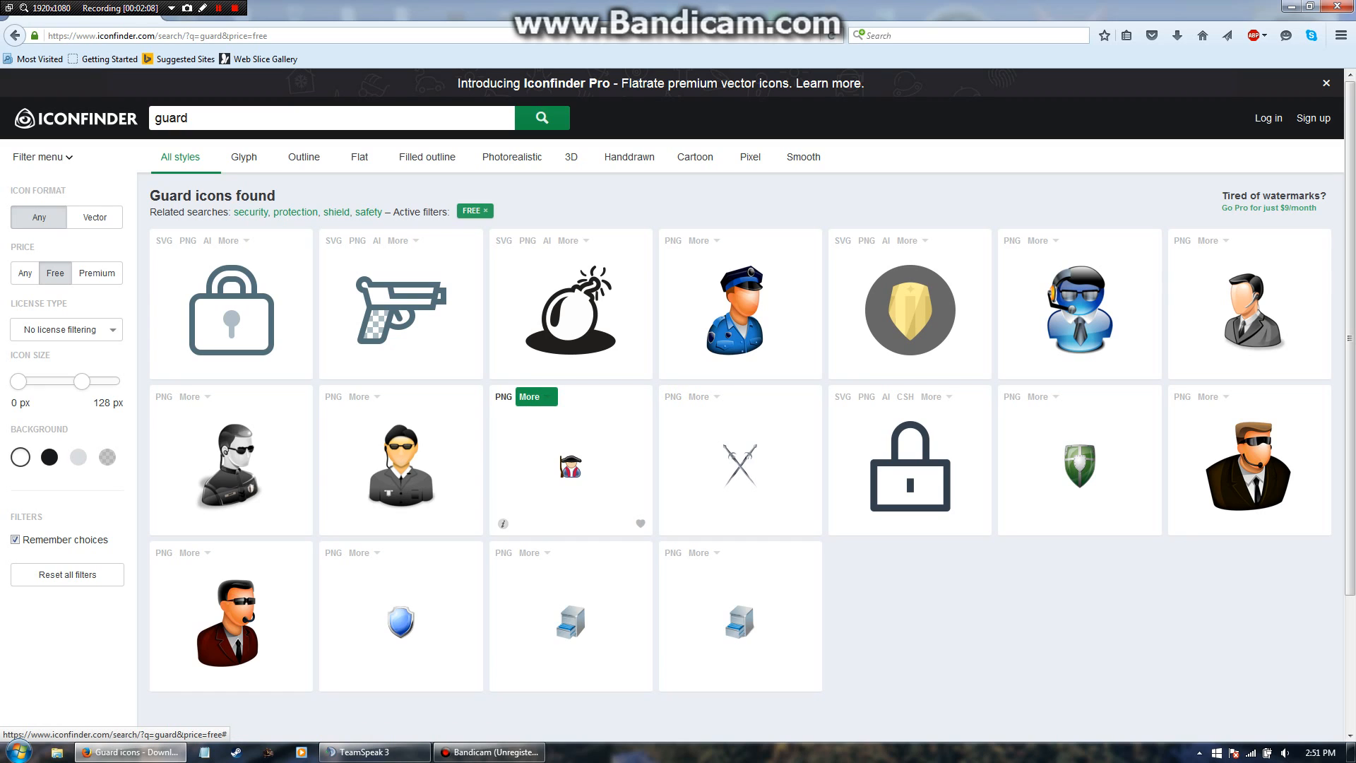
Download the small guard figure icon as a 16×16 PNG and open it.
click(528, 395)
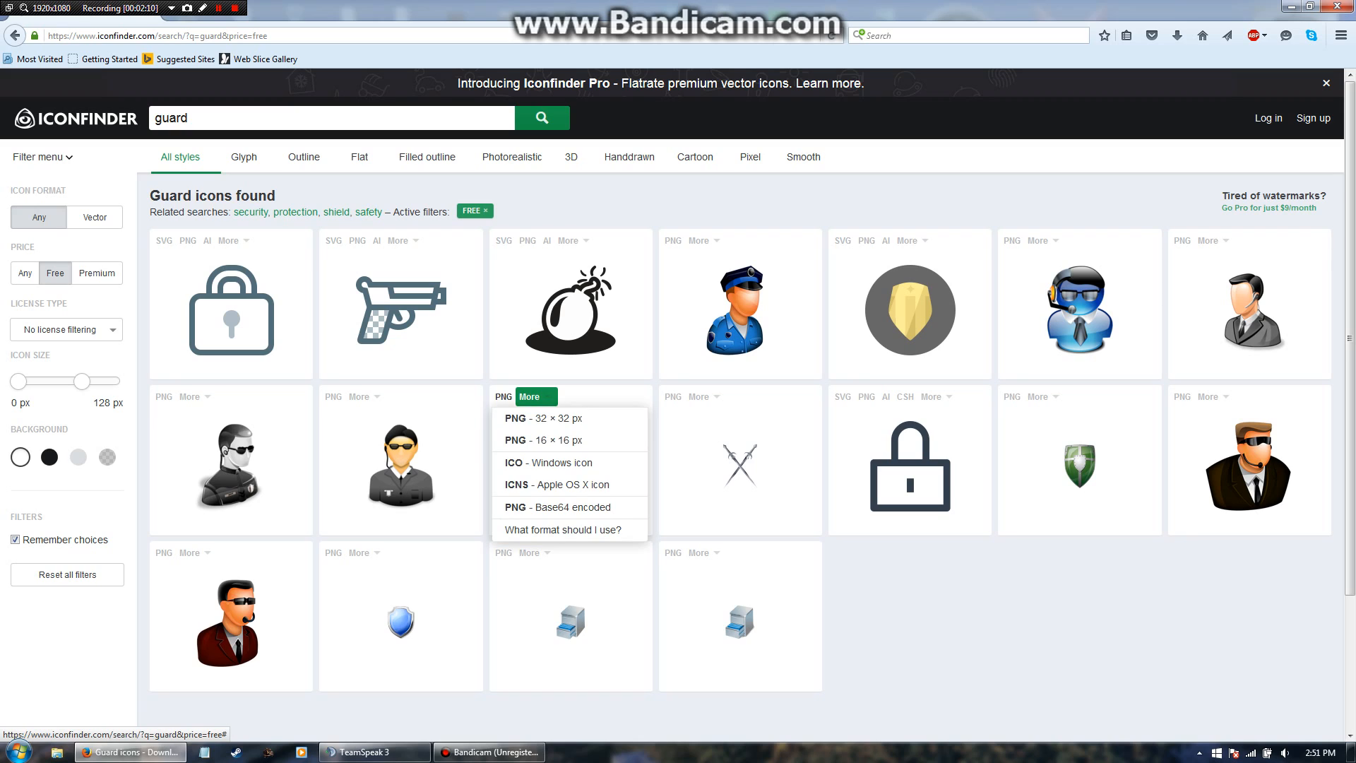
mouse_move(570, 418)
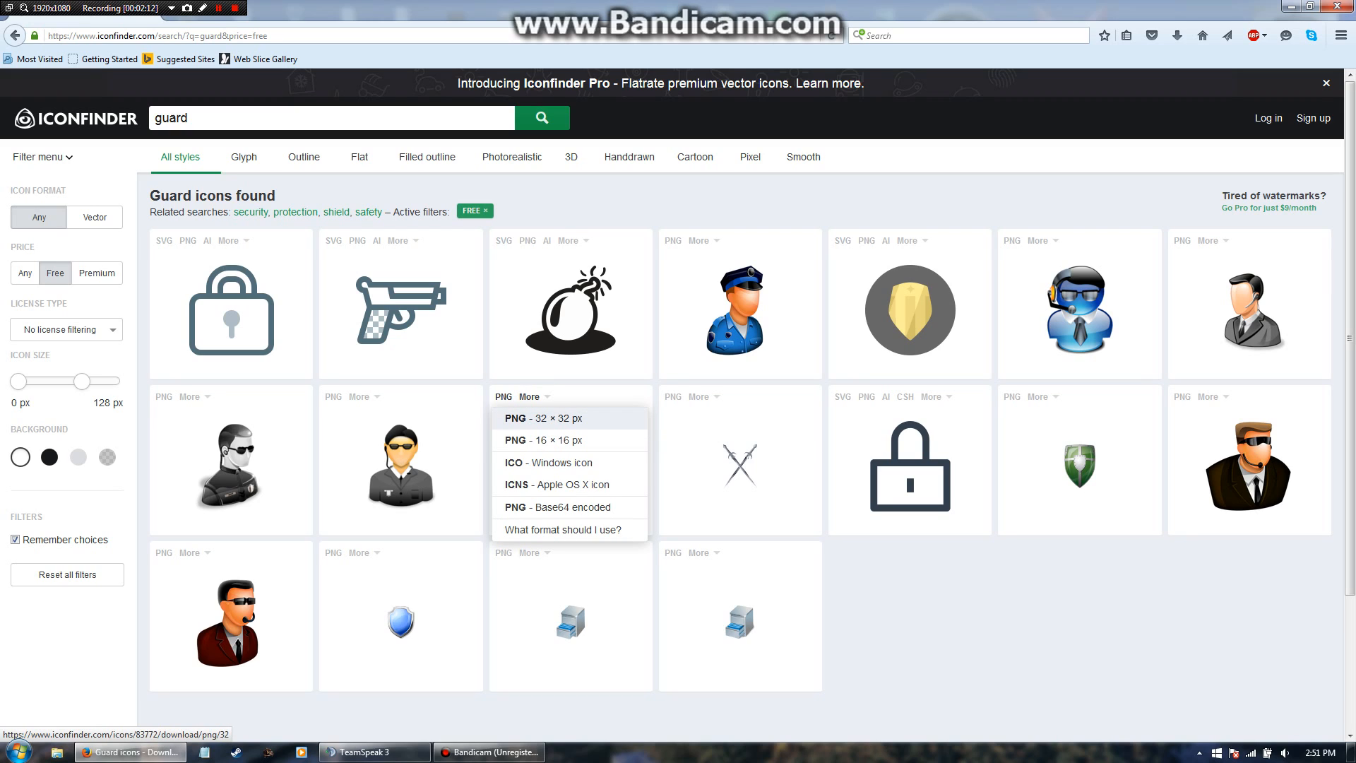
mouse_move(570, 441)
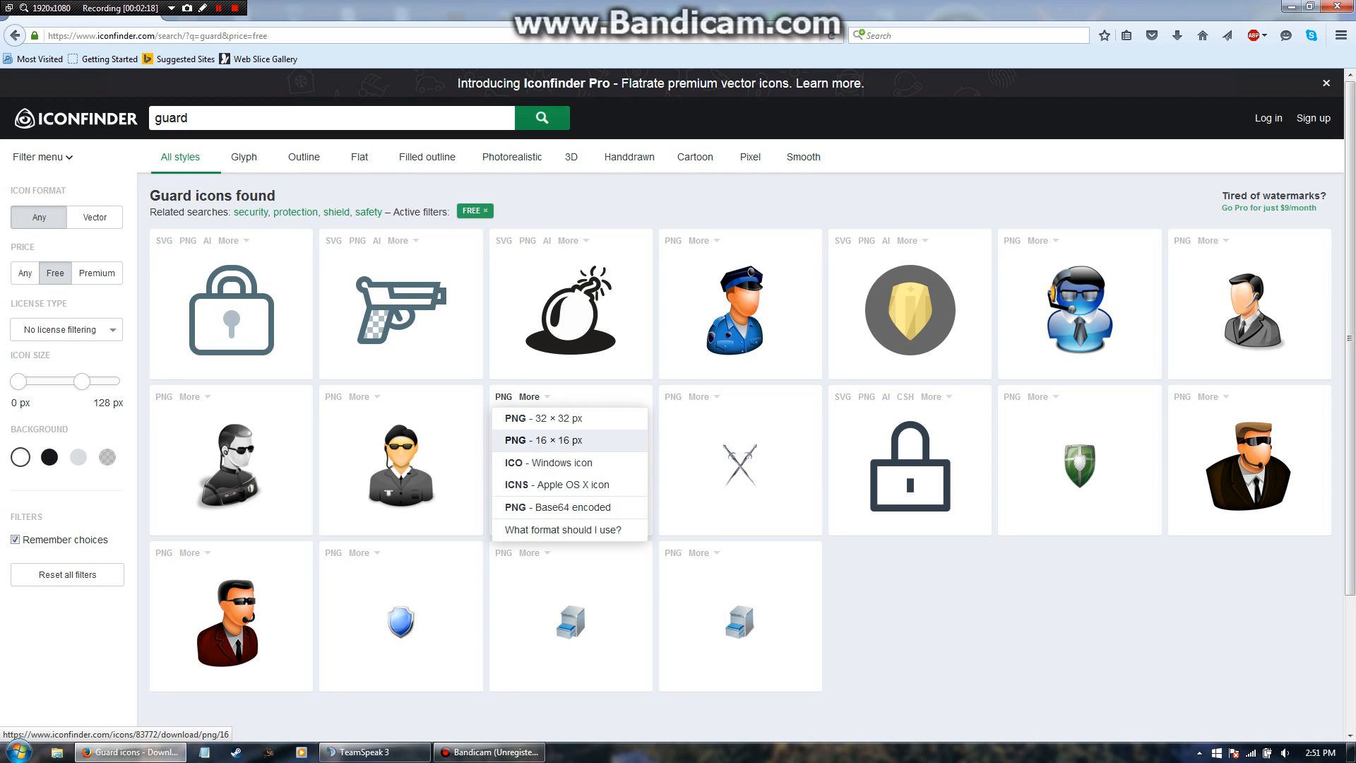
mouse_move(541, 418)
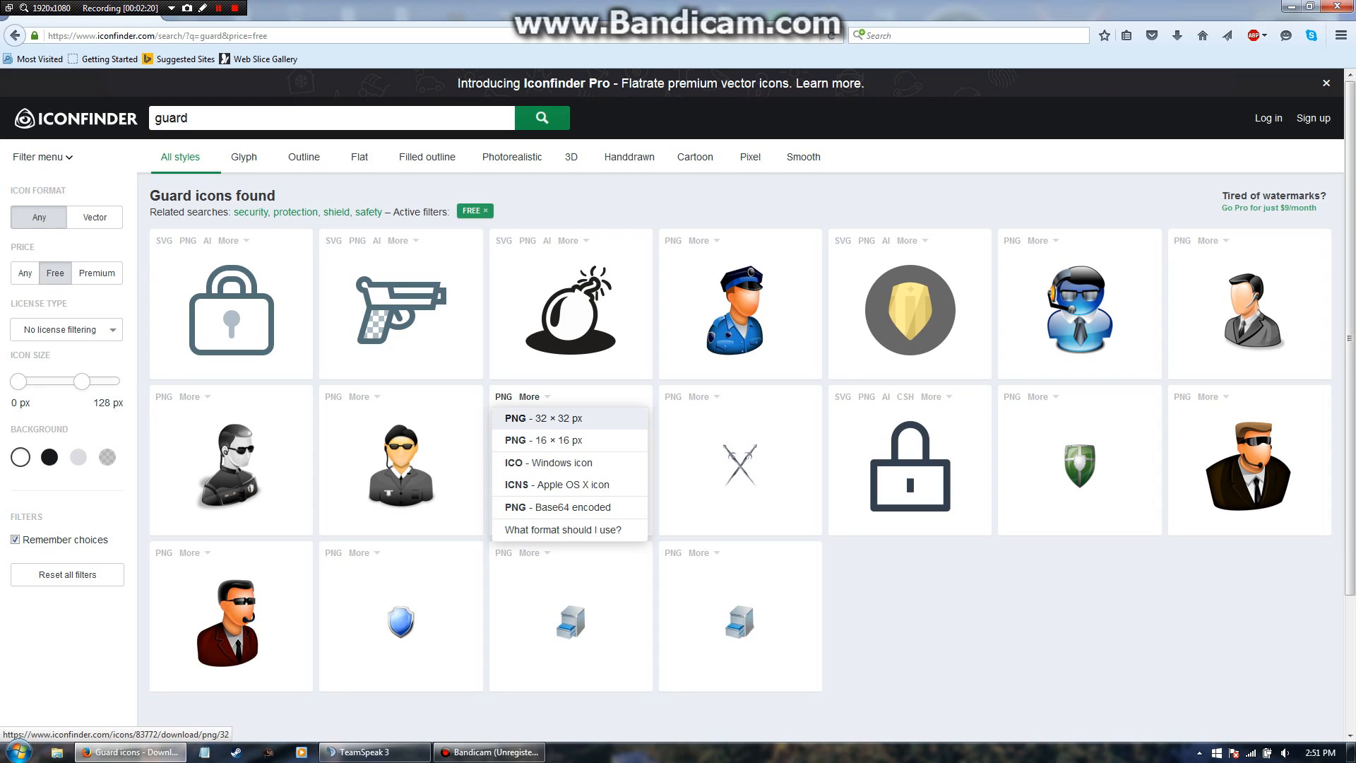
mouse_move(541, 441)
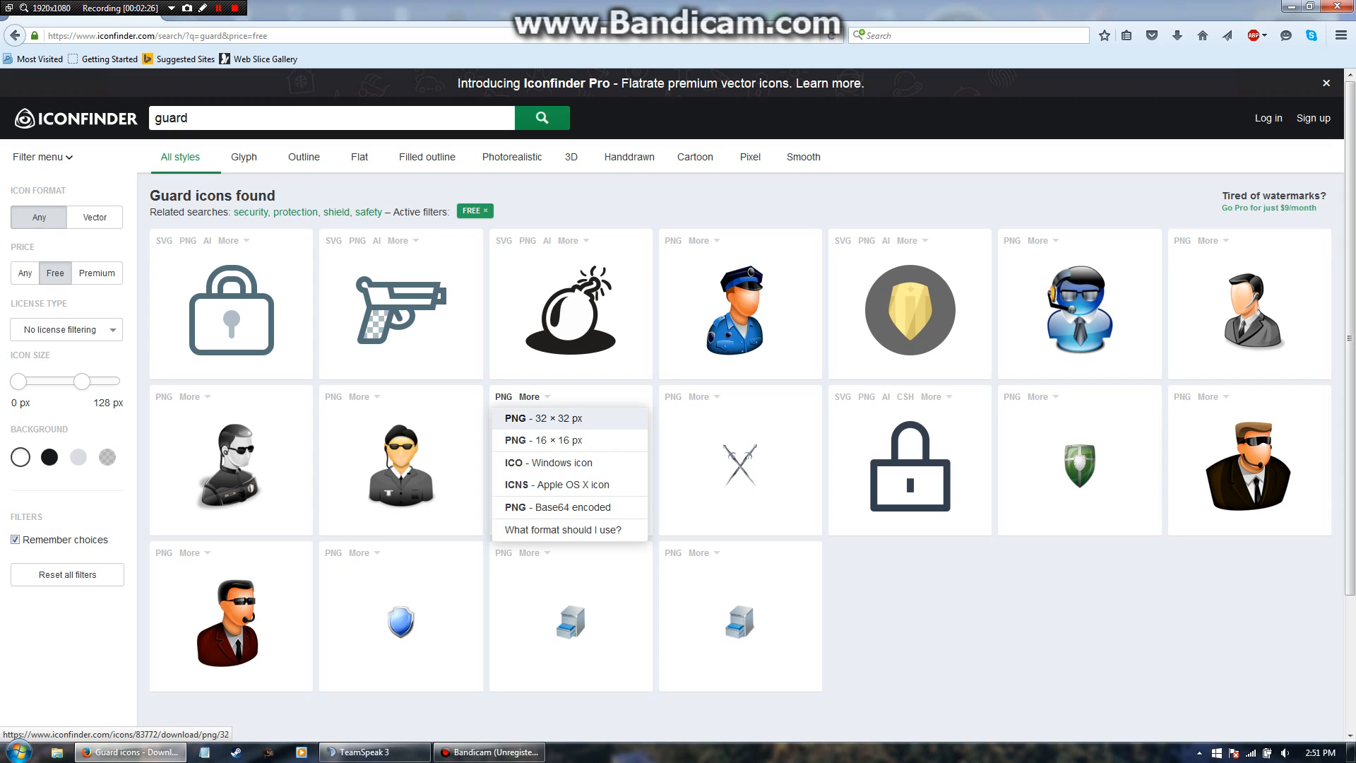
mouse_move(543, 440)
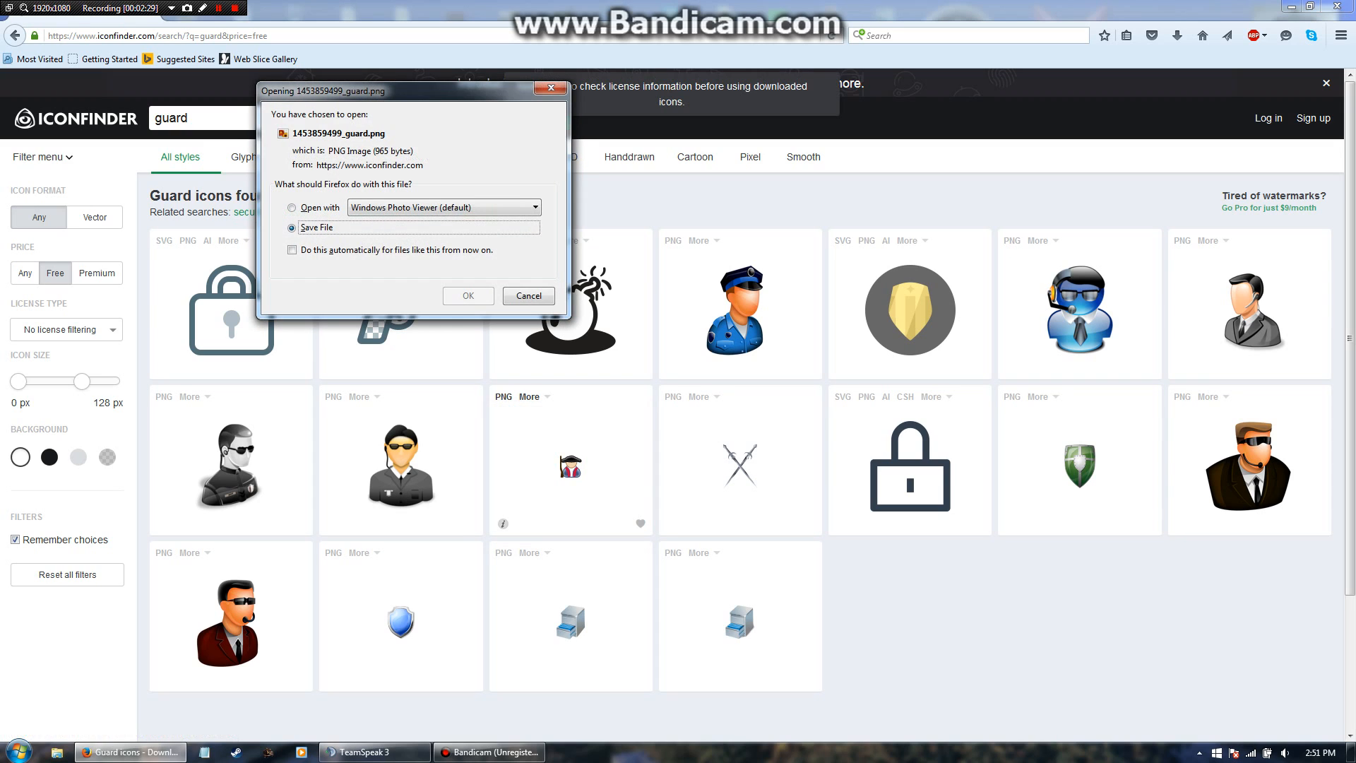
click(293, 226)
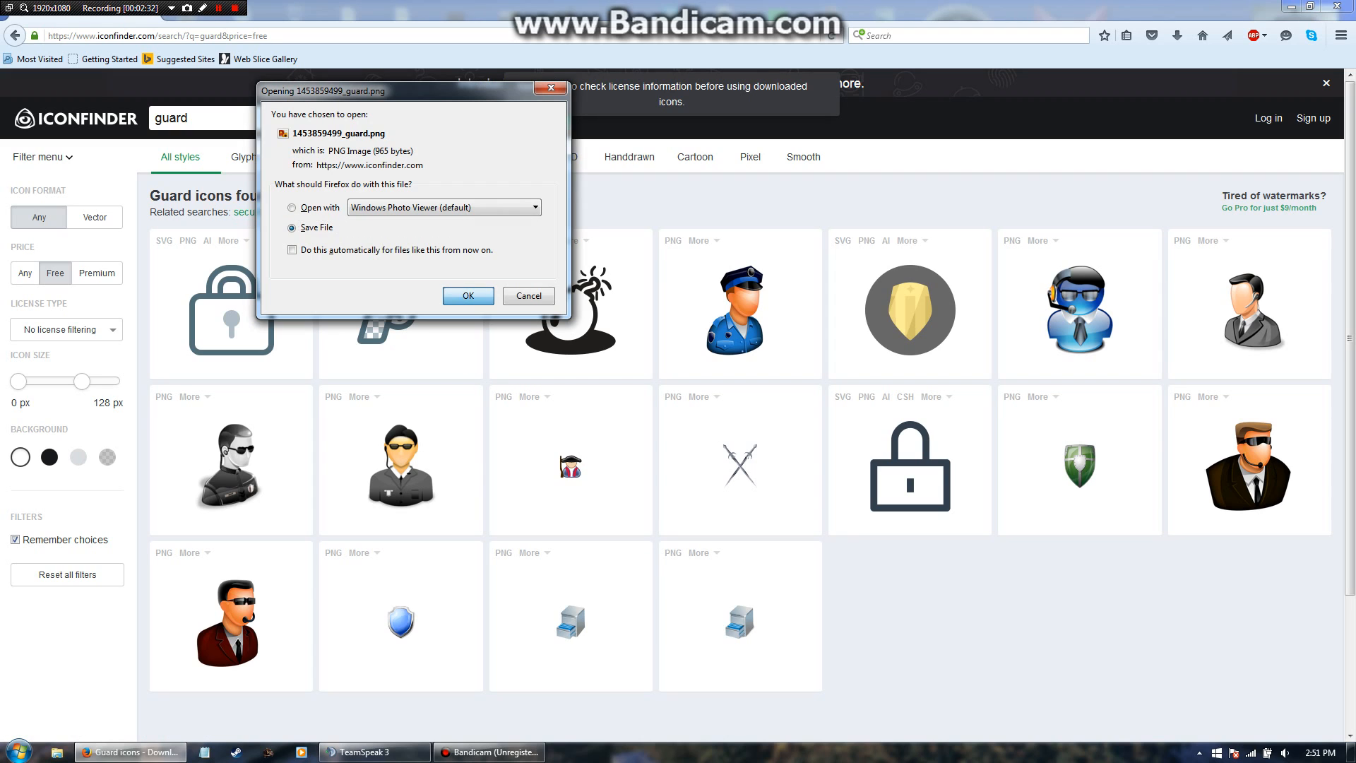
click(467, 295)
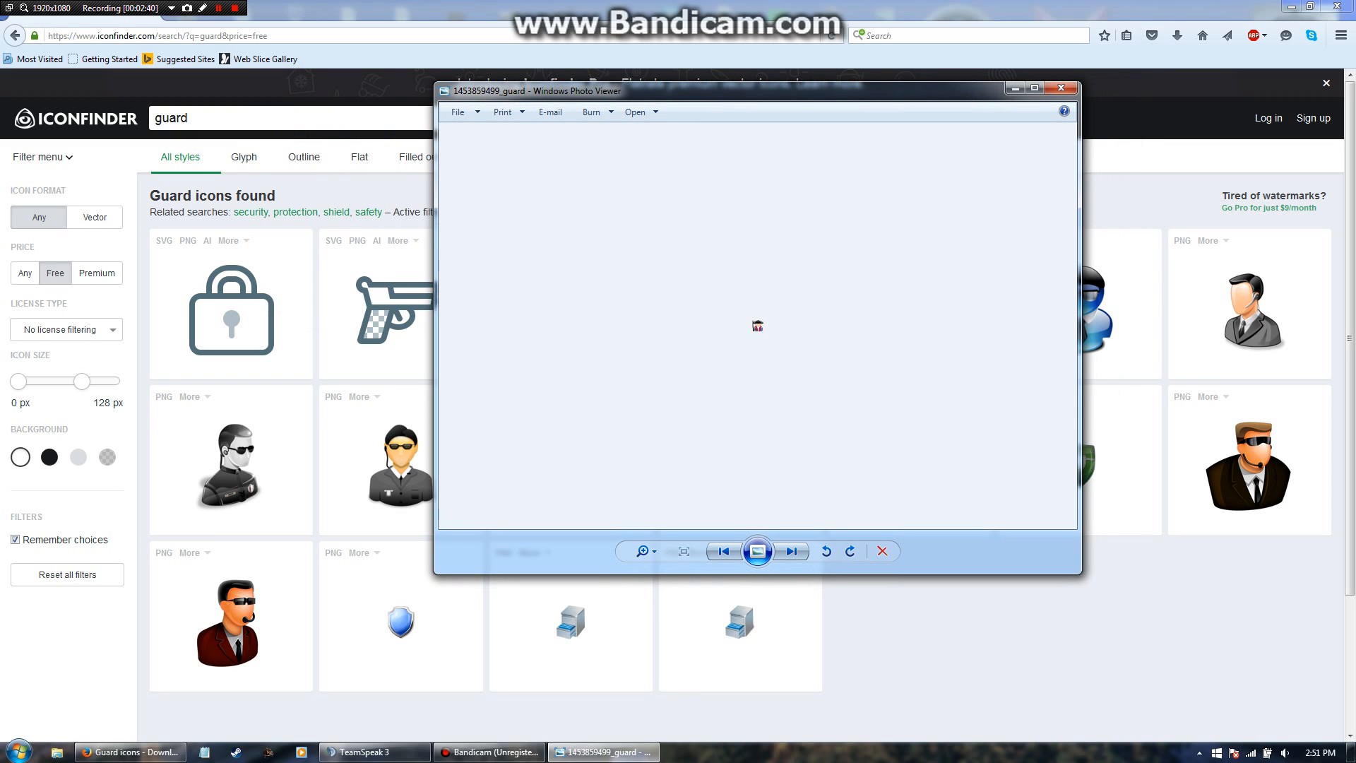
Save a copy of the icon named Guard into the 2ndRSD TS Server Icons folder.
click(457, 112)
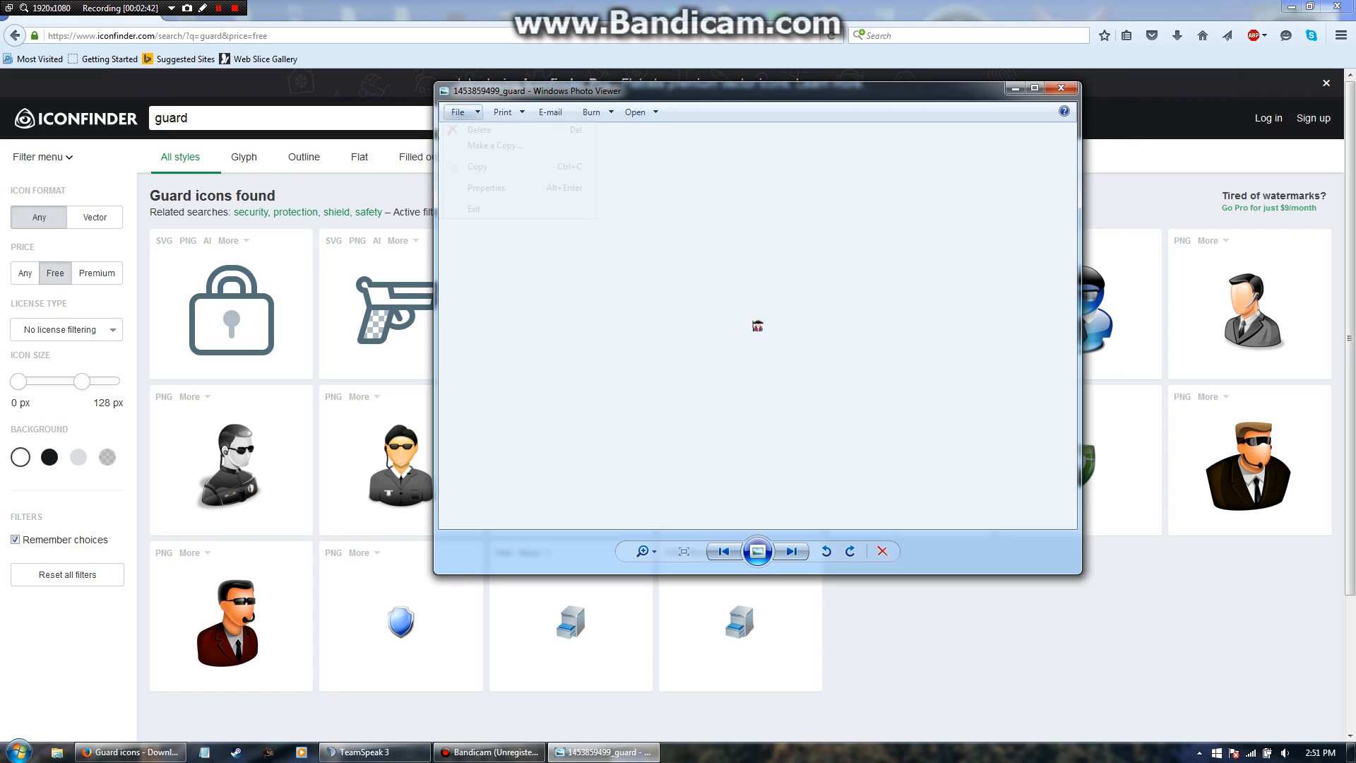
click(495, 146)
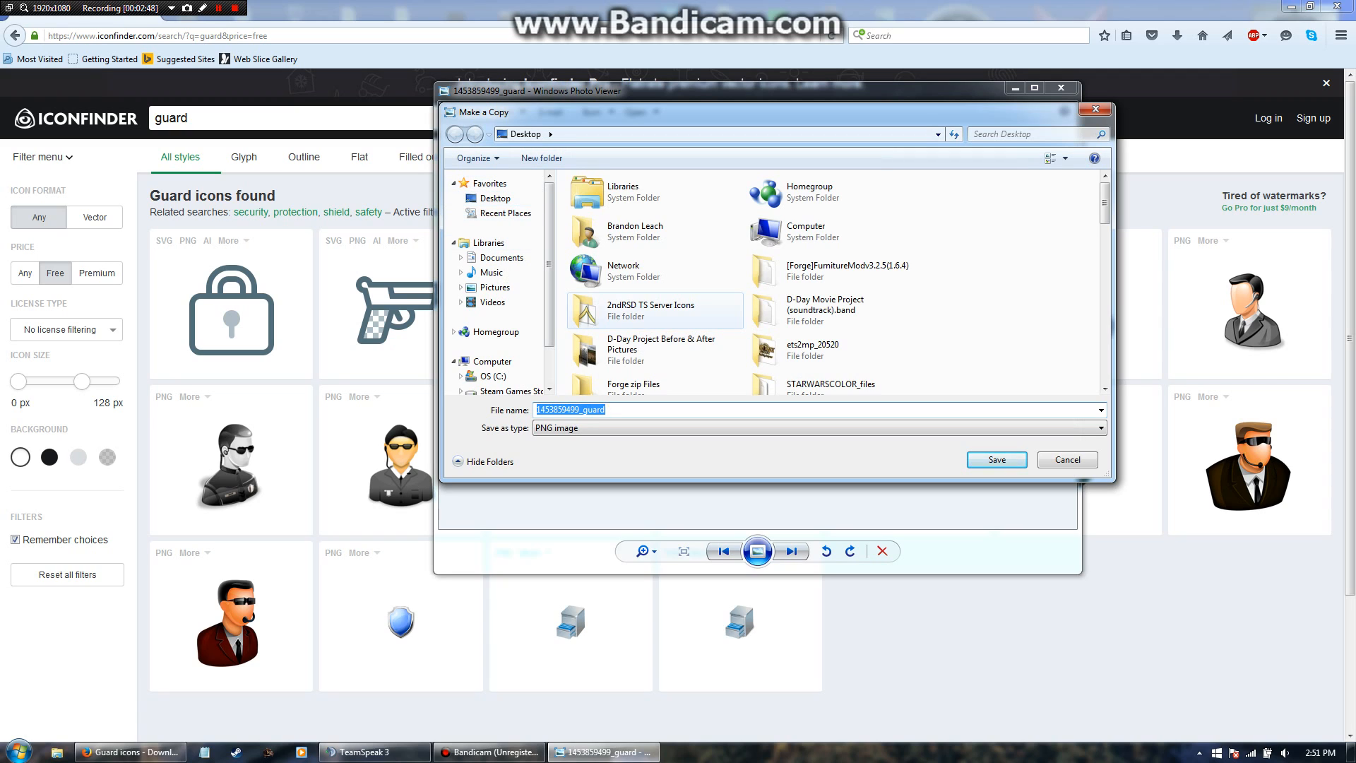
double_click(631, 311)
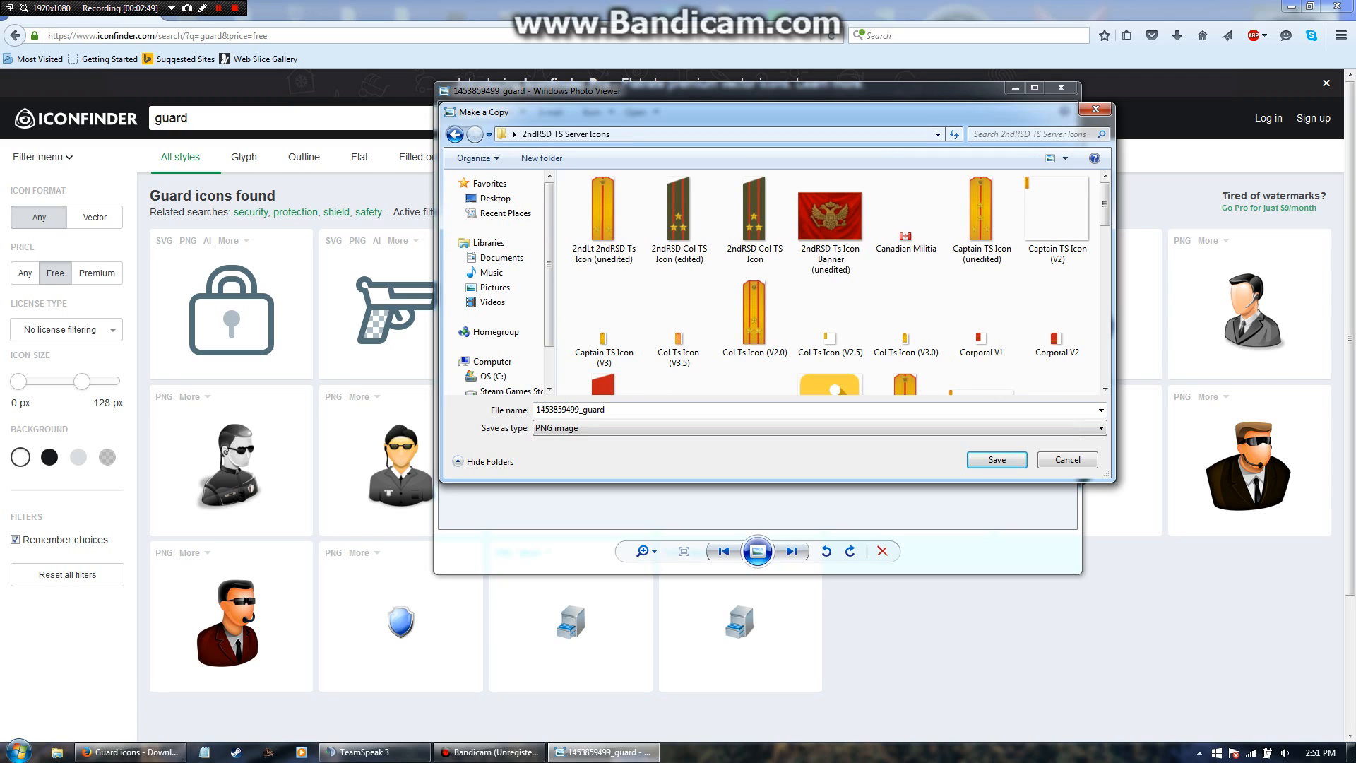
text(G)
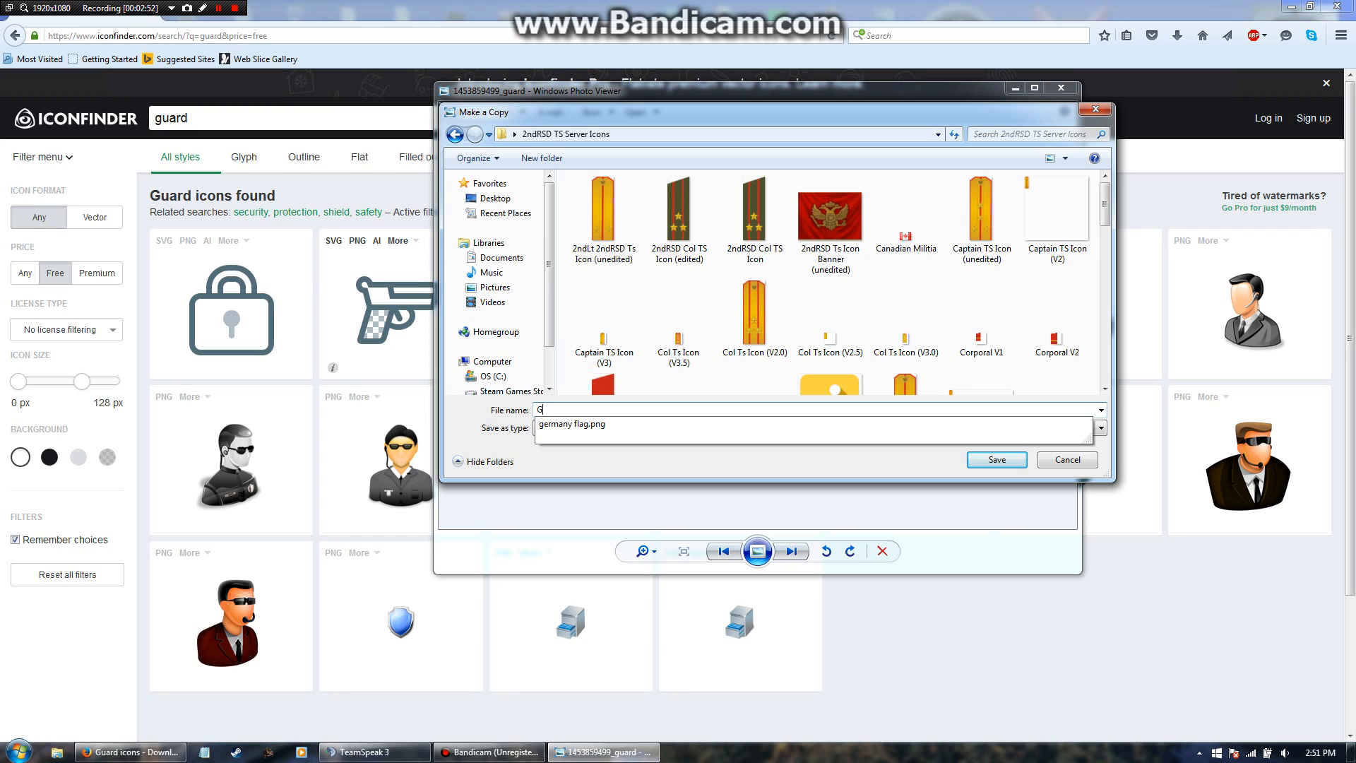
text(uard)
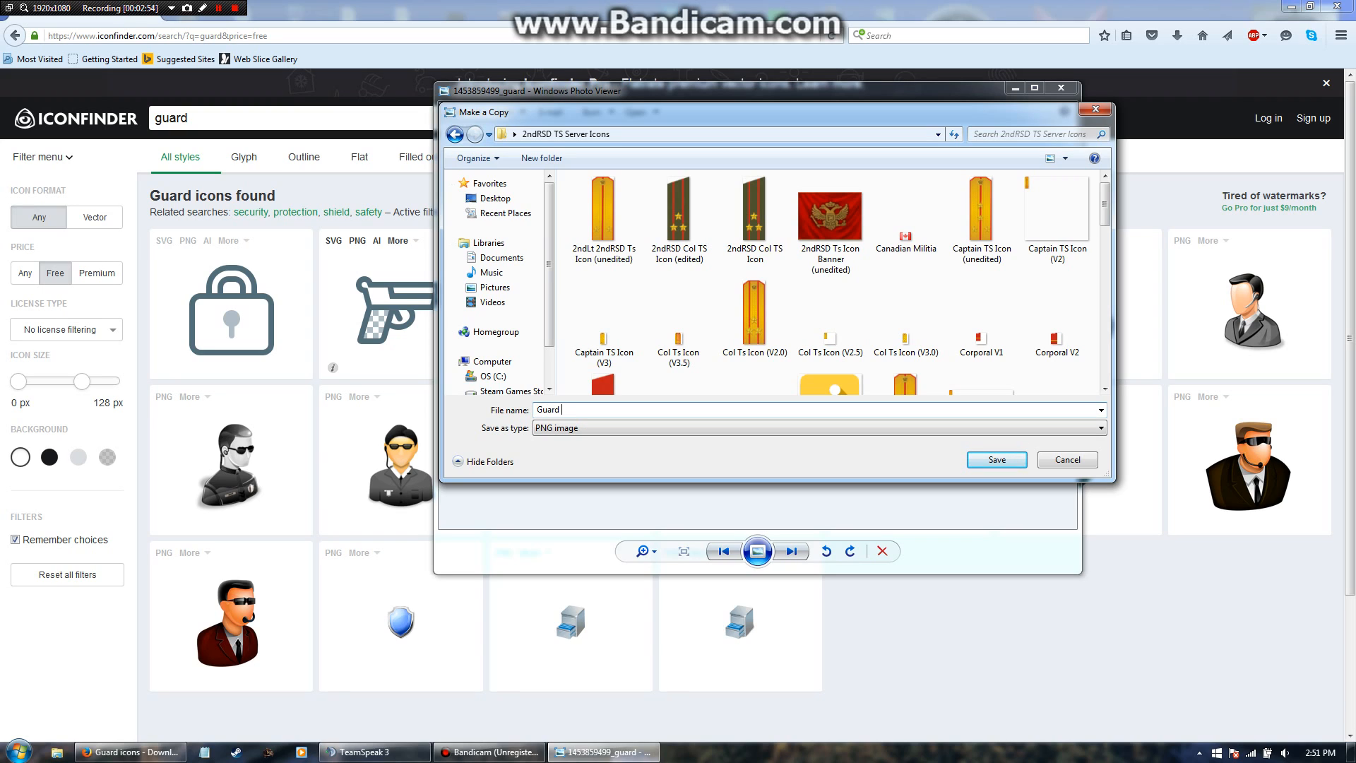
text(T)
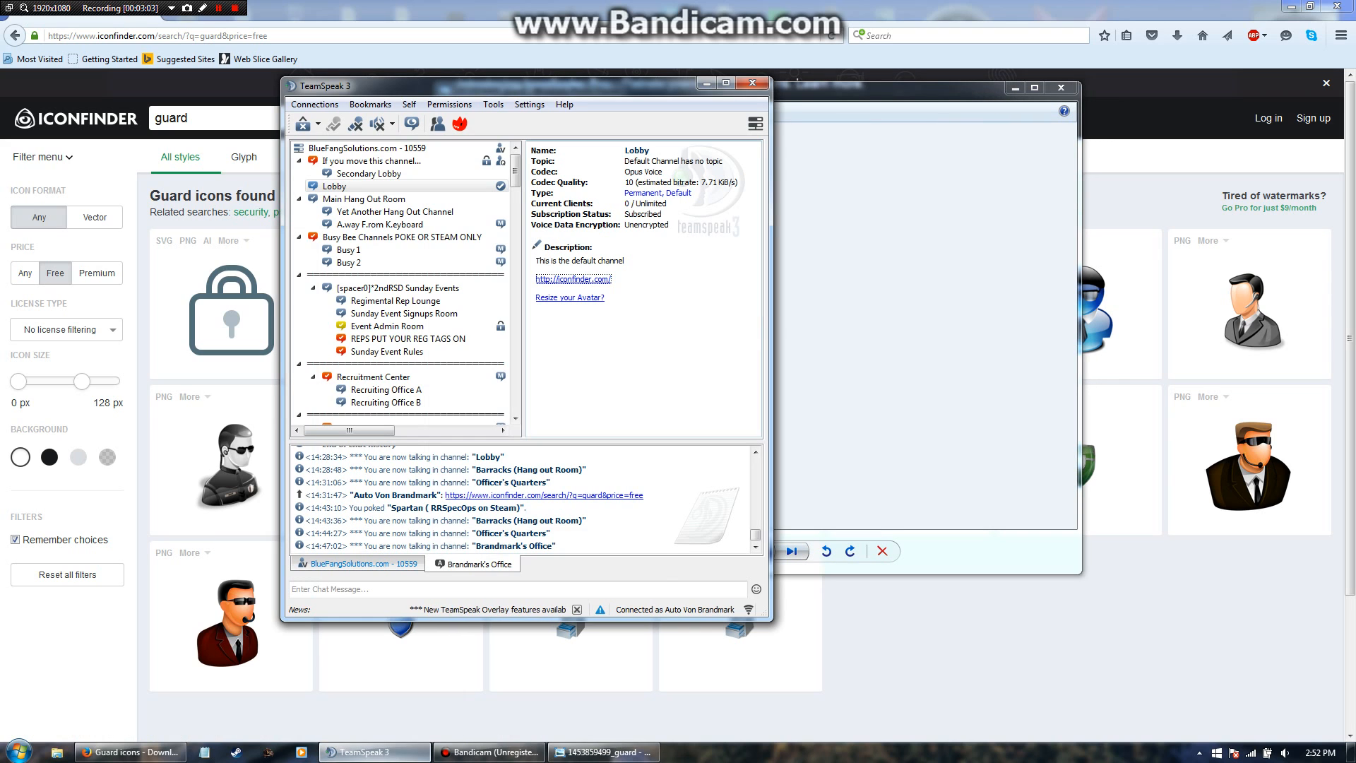
Bring up the Server Groups permissions window from the Permissions menu.
scroll(down, 3)
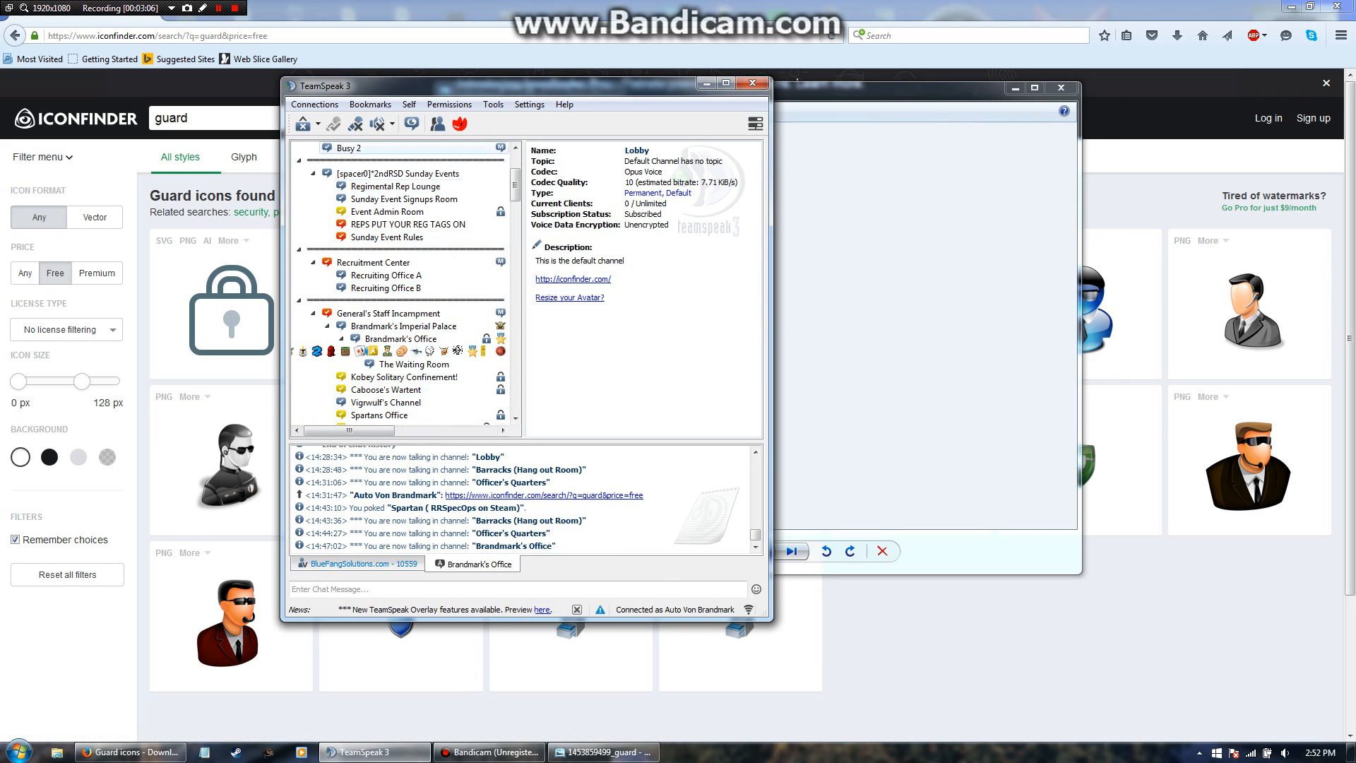
click(450, 103)
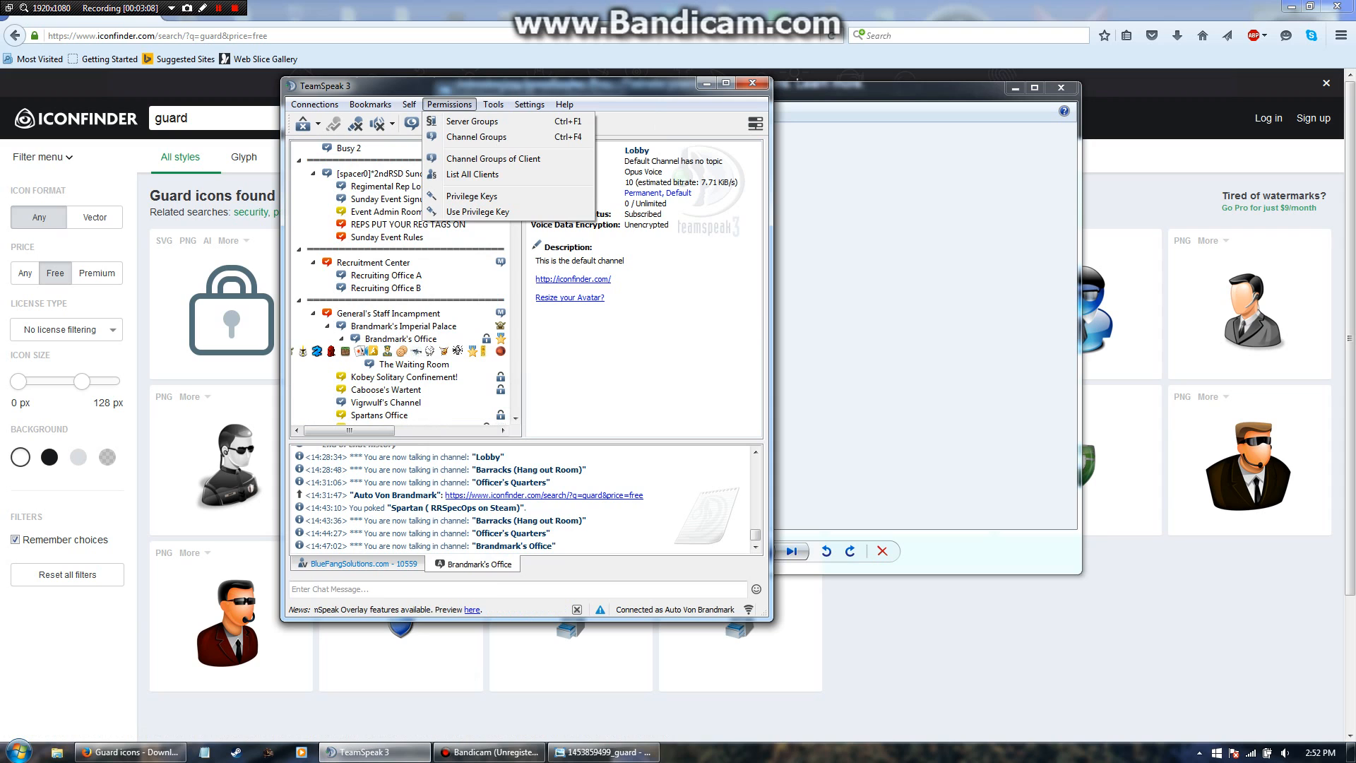
click(472, 120)
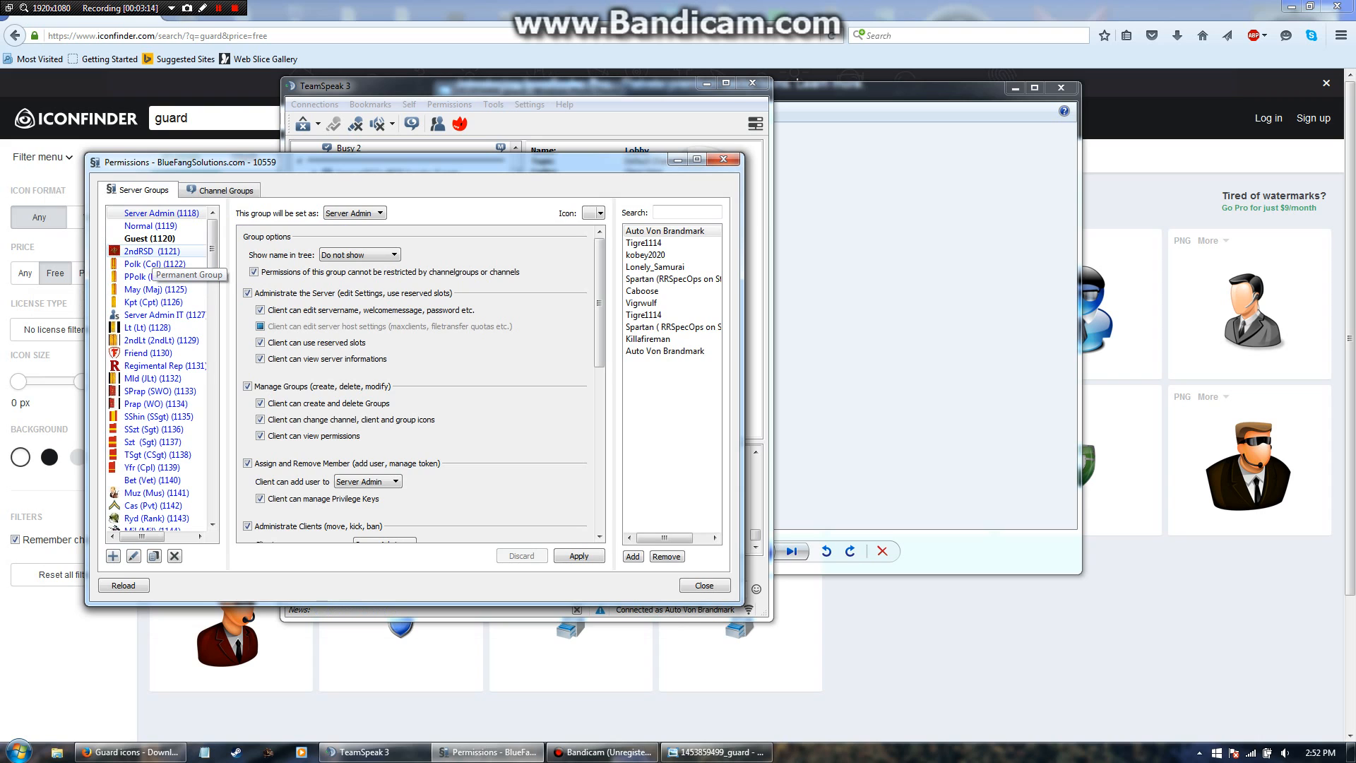
Add a new server group named Guard Detatchment TEST.
scroll(down, 3)
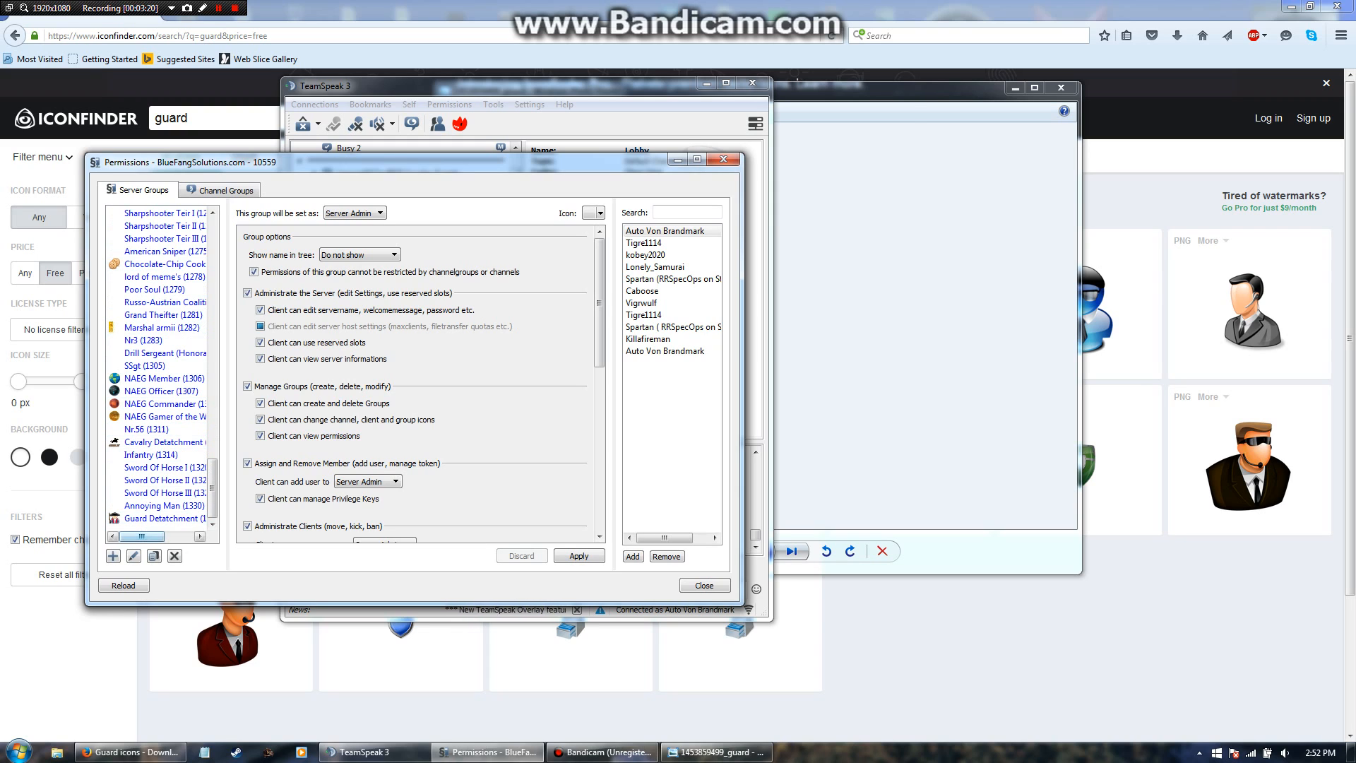
click(160, 519)
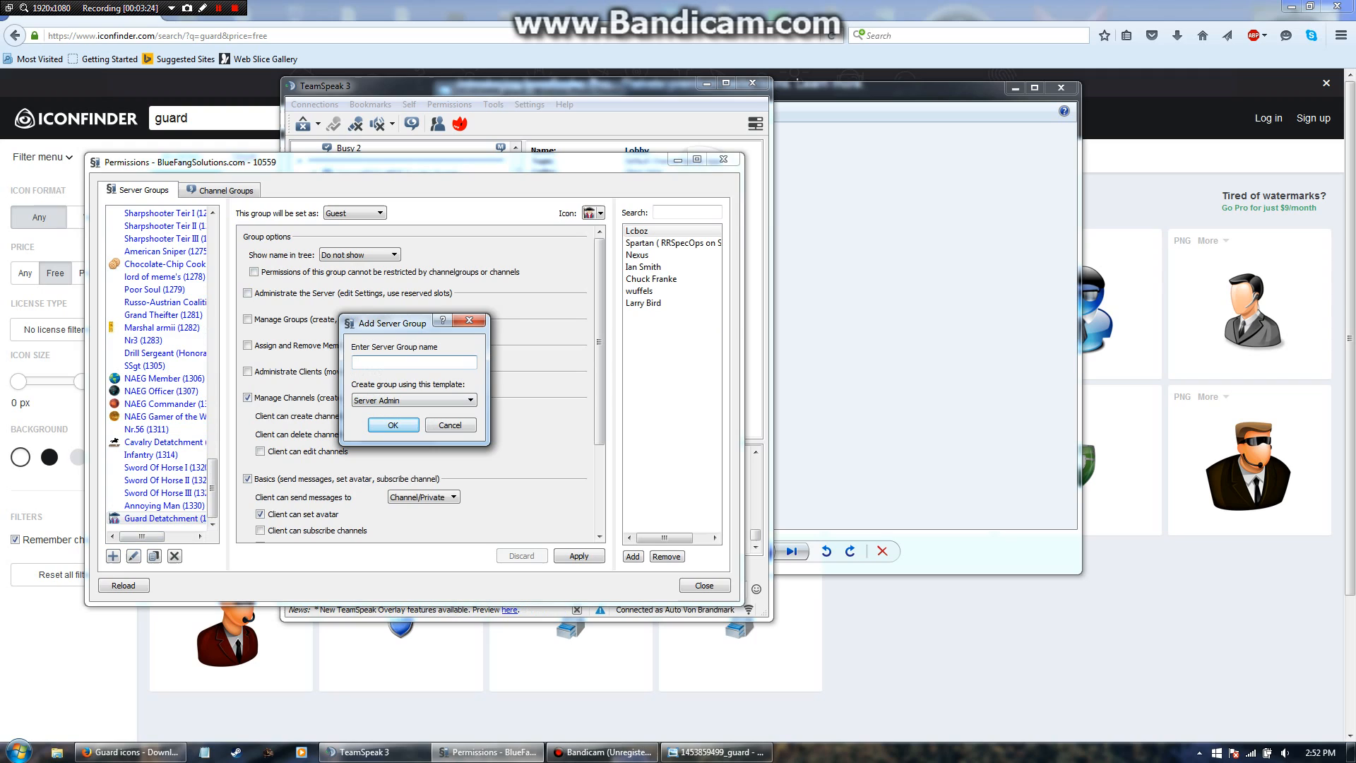
text(G)
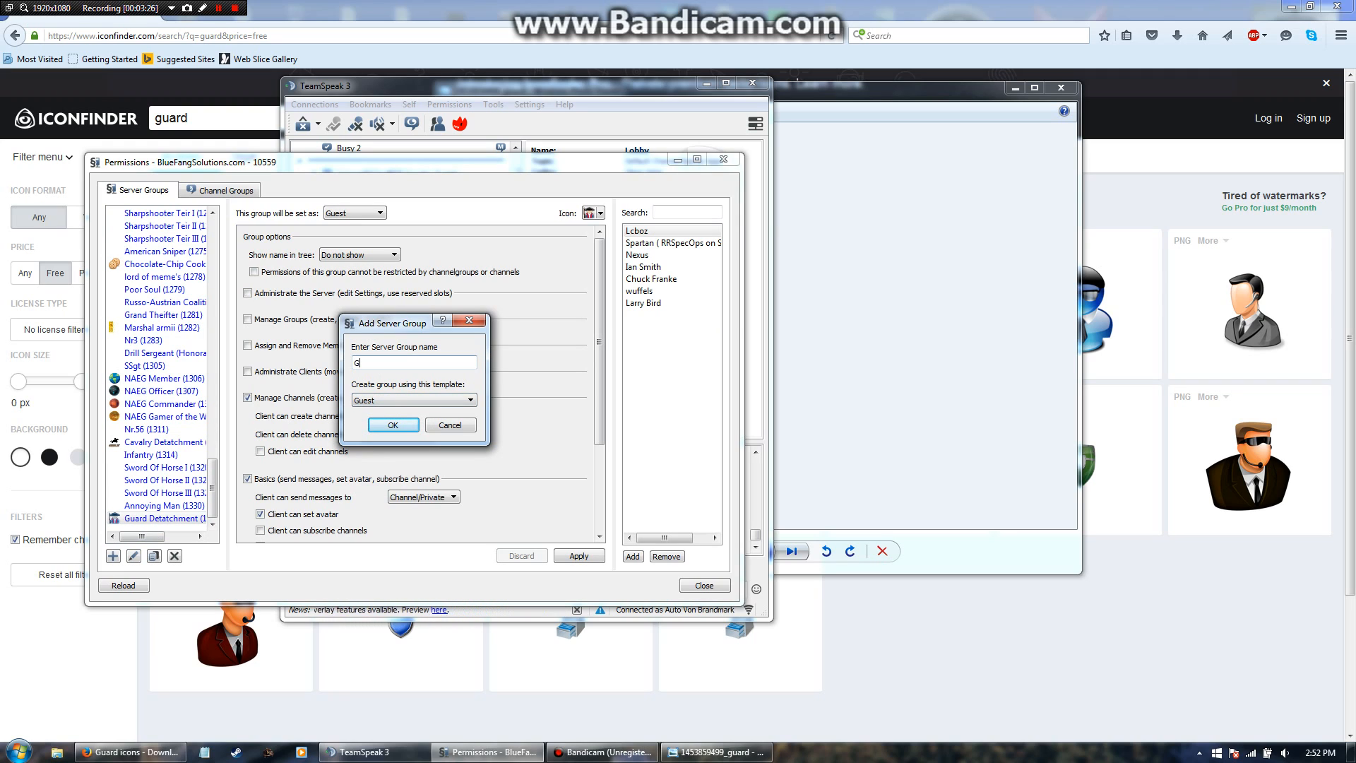
text(uard Detatchment)
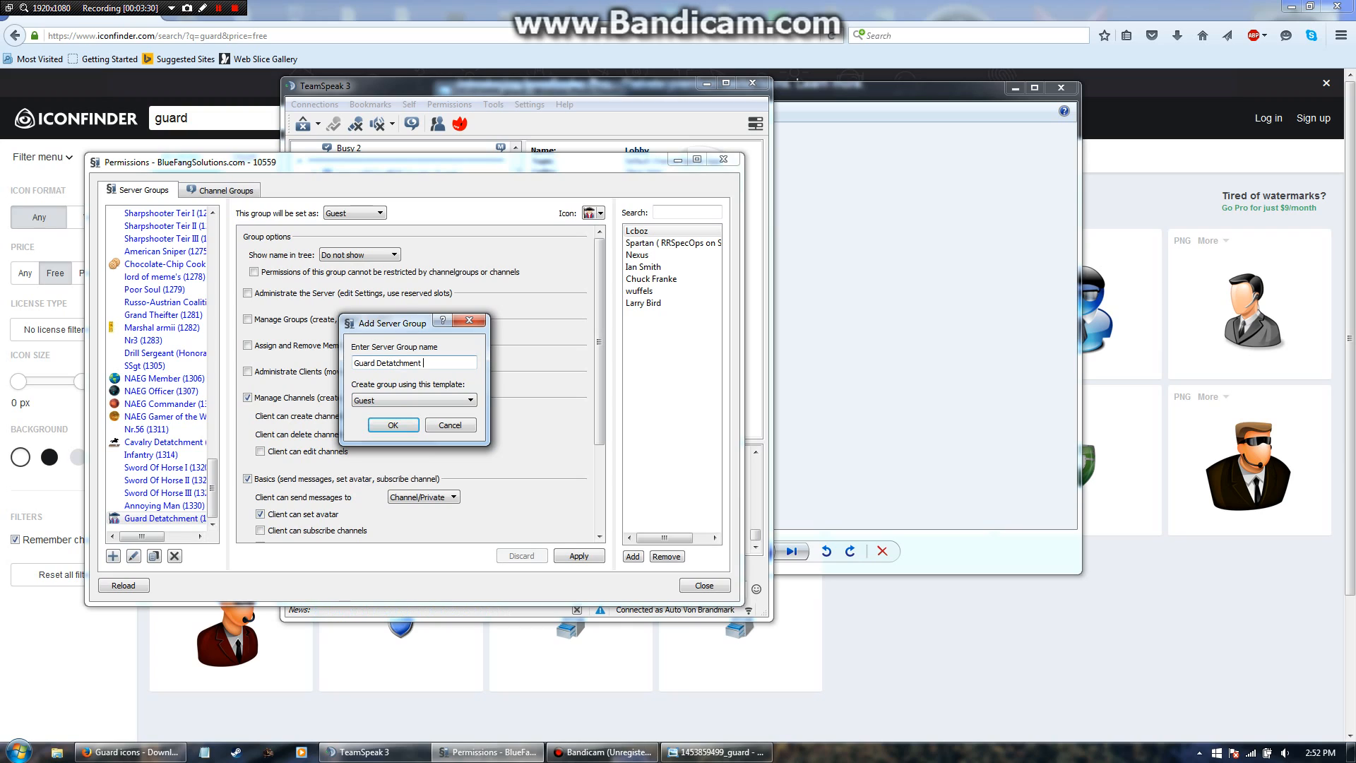
text(TEST)
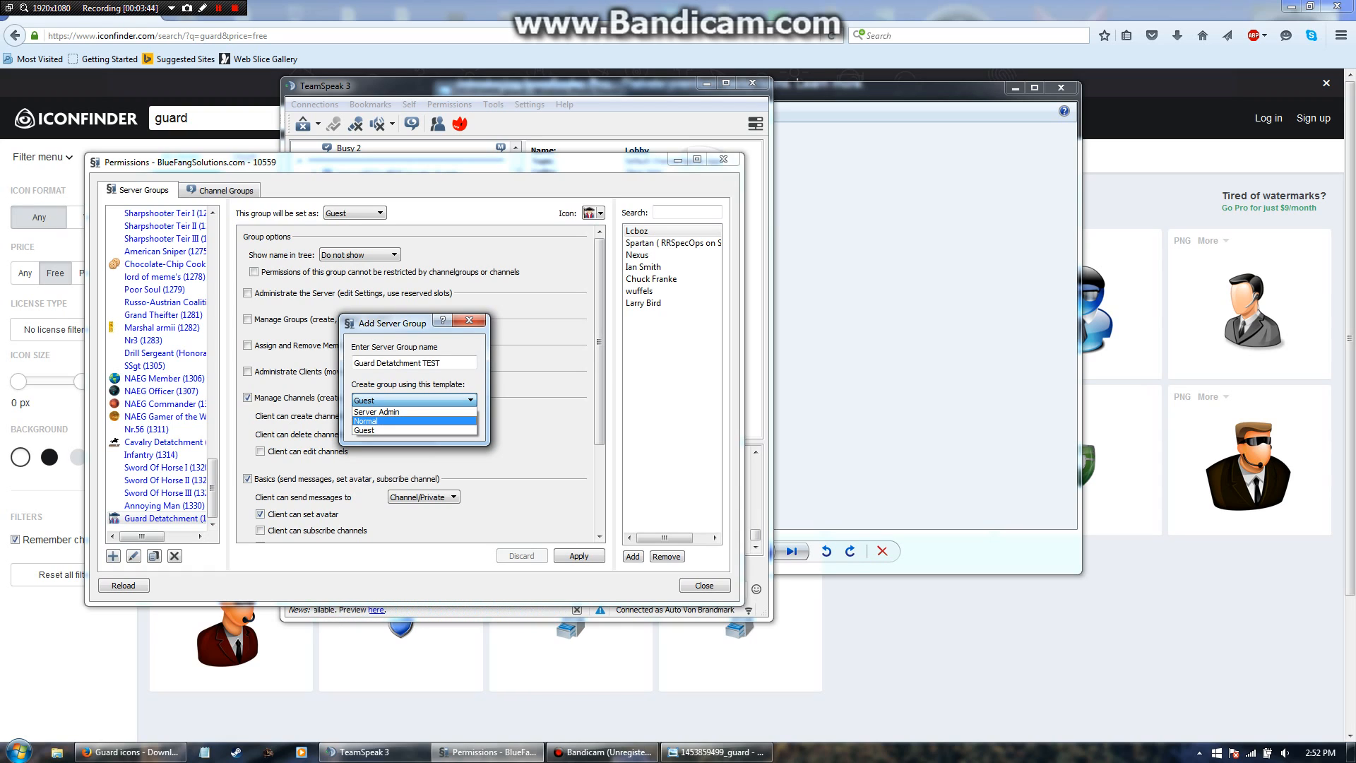
Base the new group on the Normal template.
click(368, 421)
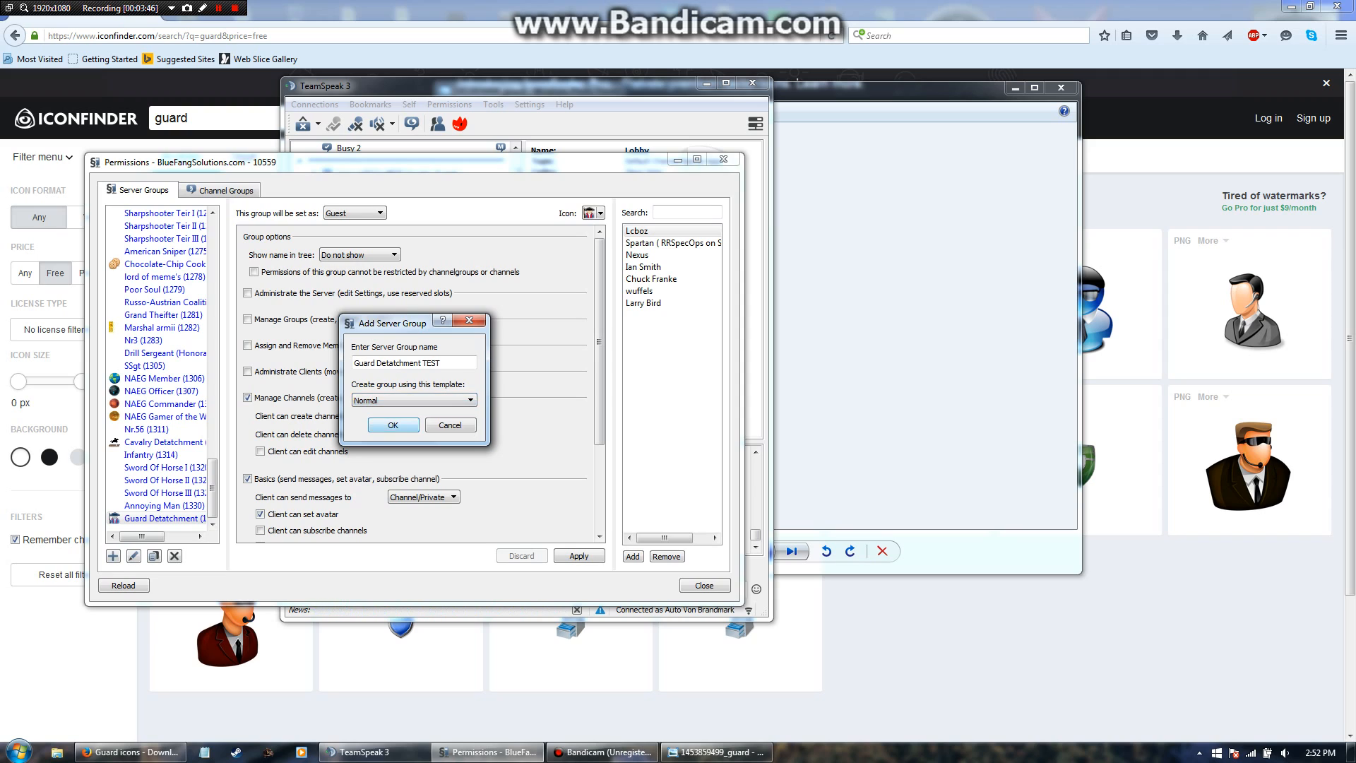
click(392, 425)
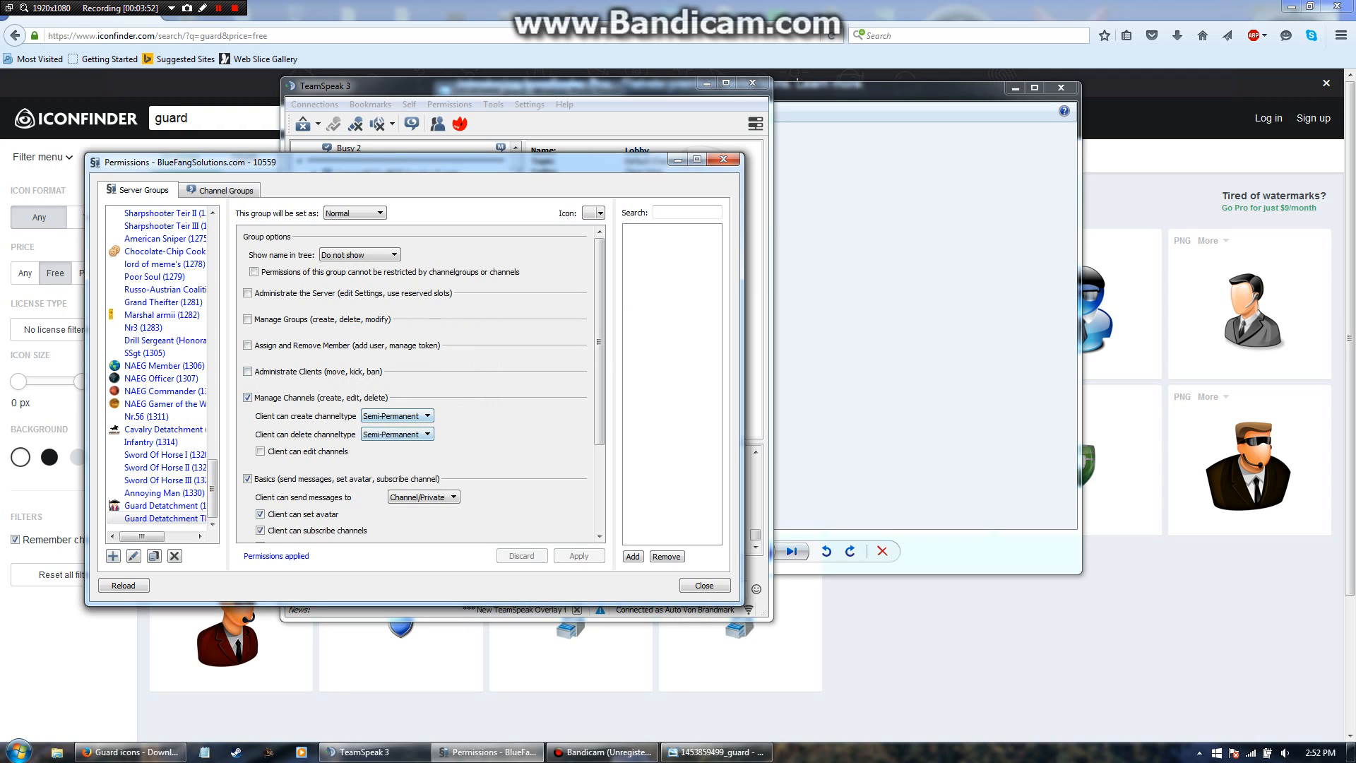
Choose Edit Icon for the new group to bring up the Icons manager.
click(394, 415)
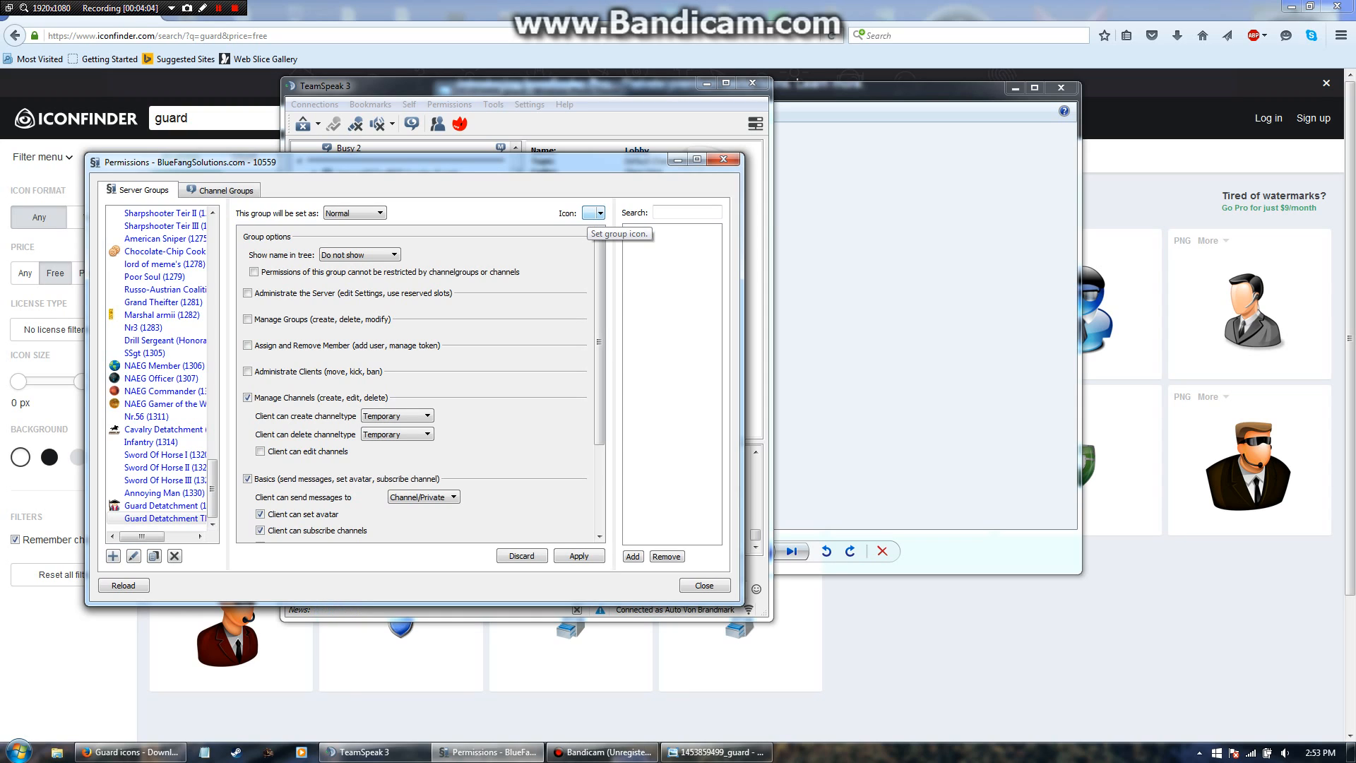
click(593, 214)
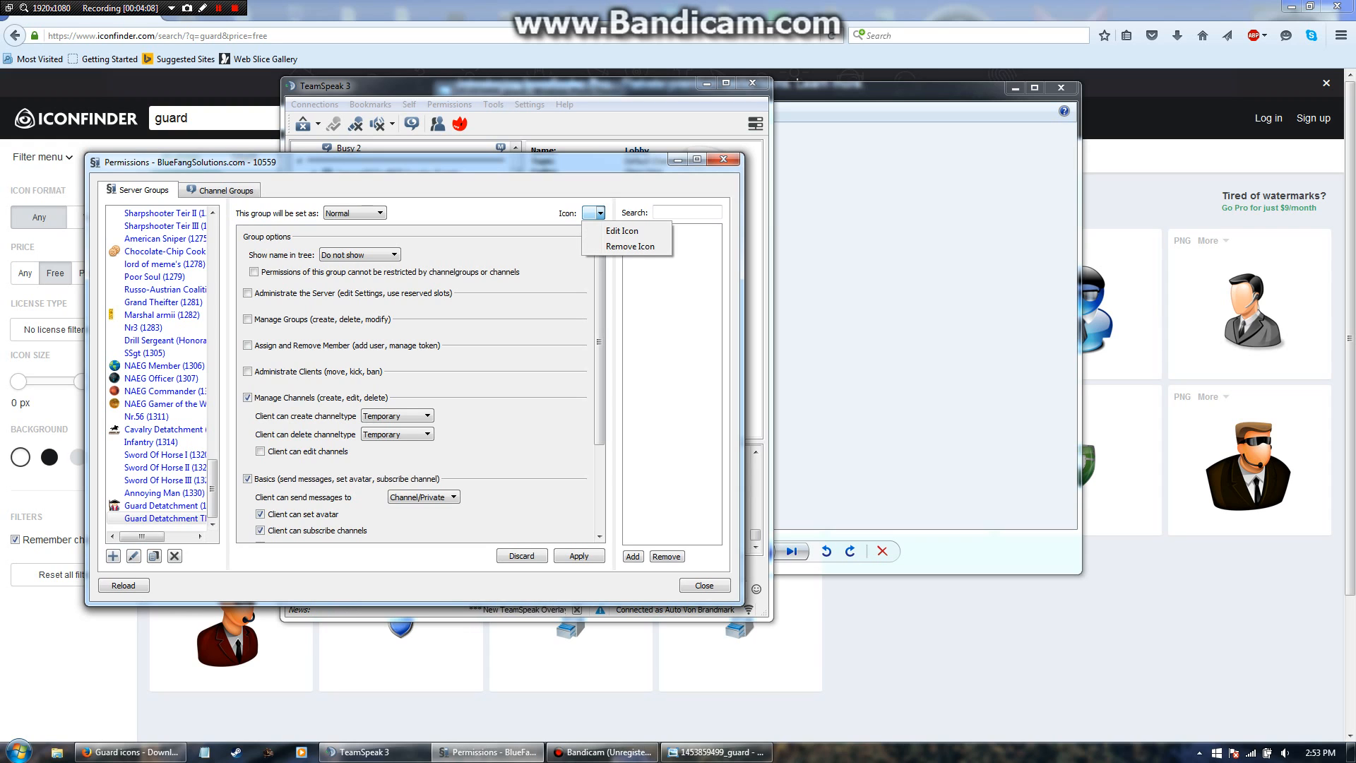
click(622, 231)
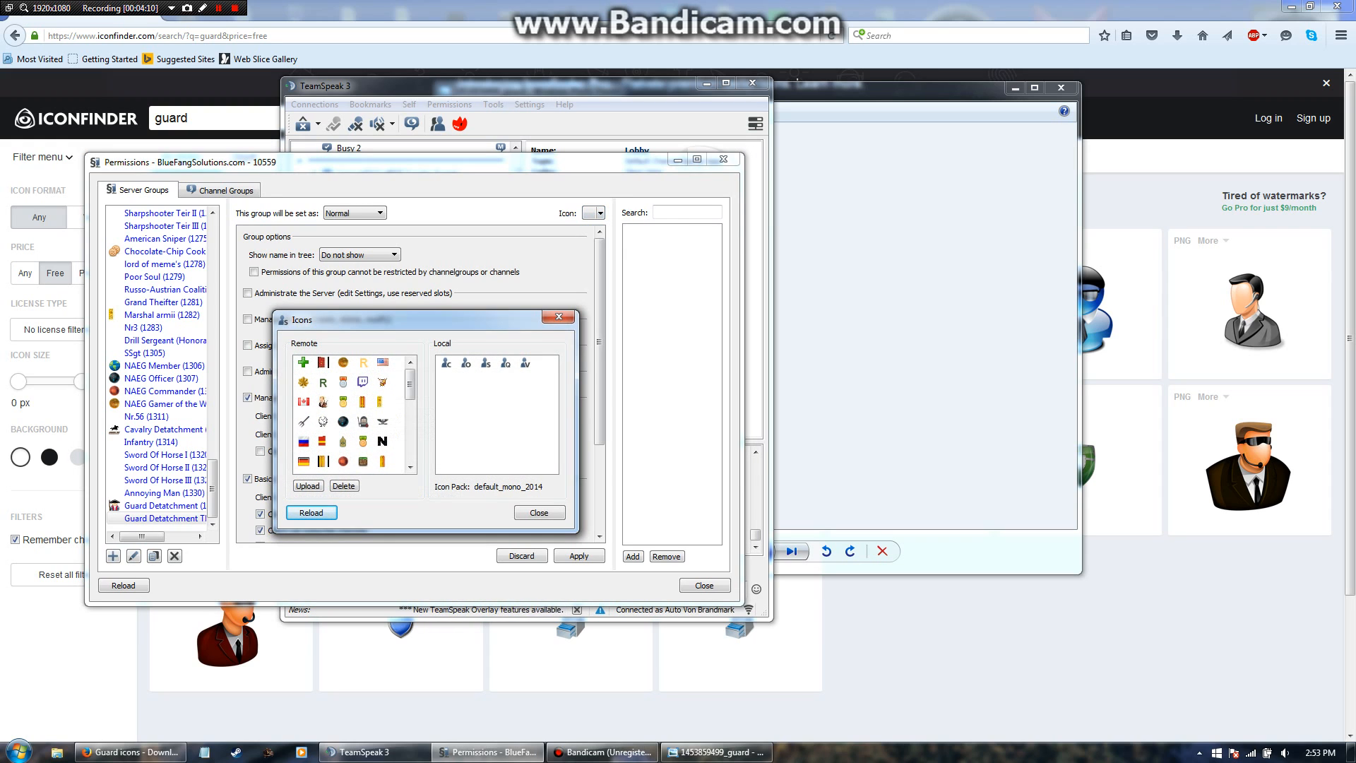
Upload the saved Guard image from 2ndRSD TS Server Icons as a server icon.
drag(424, 318, 424, 278)
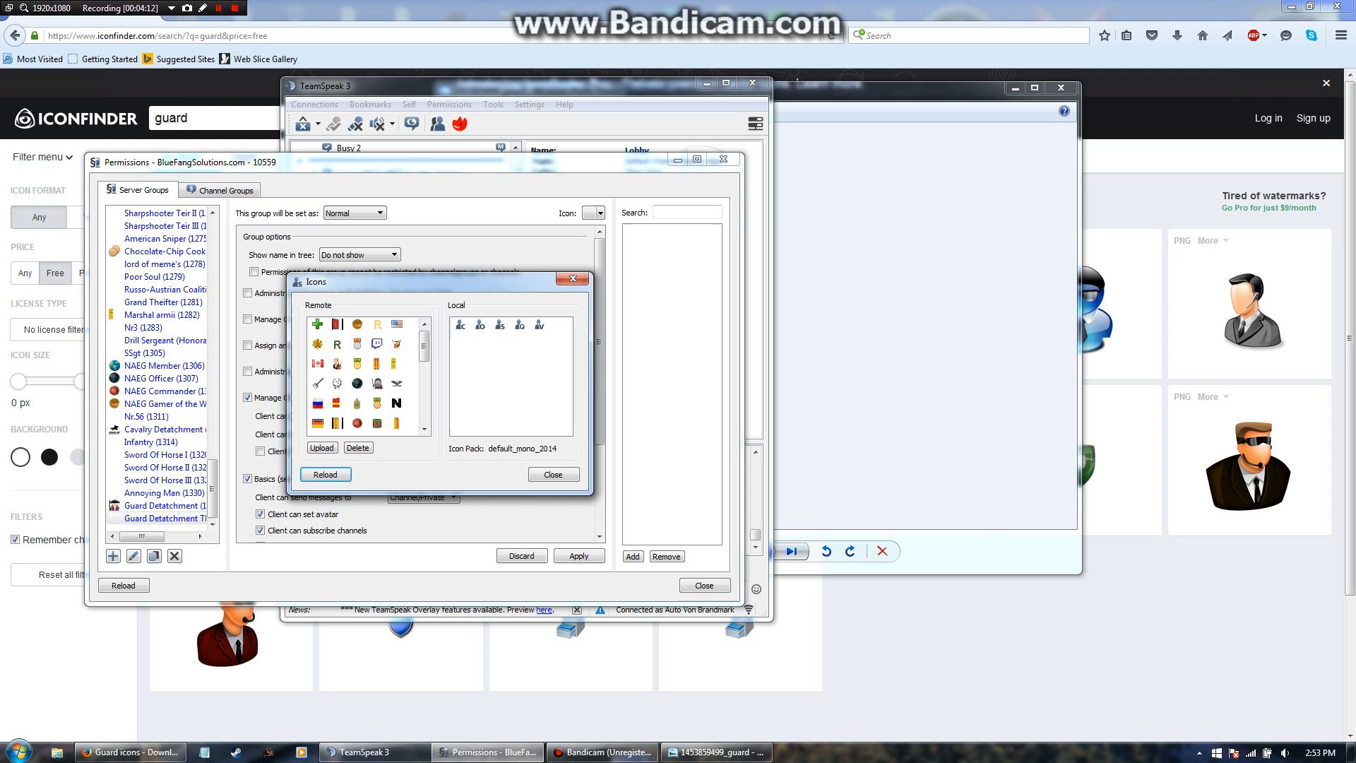
scroll(down, 3)
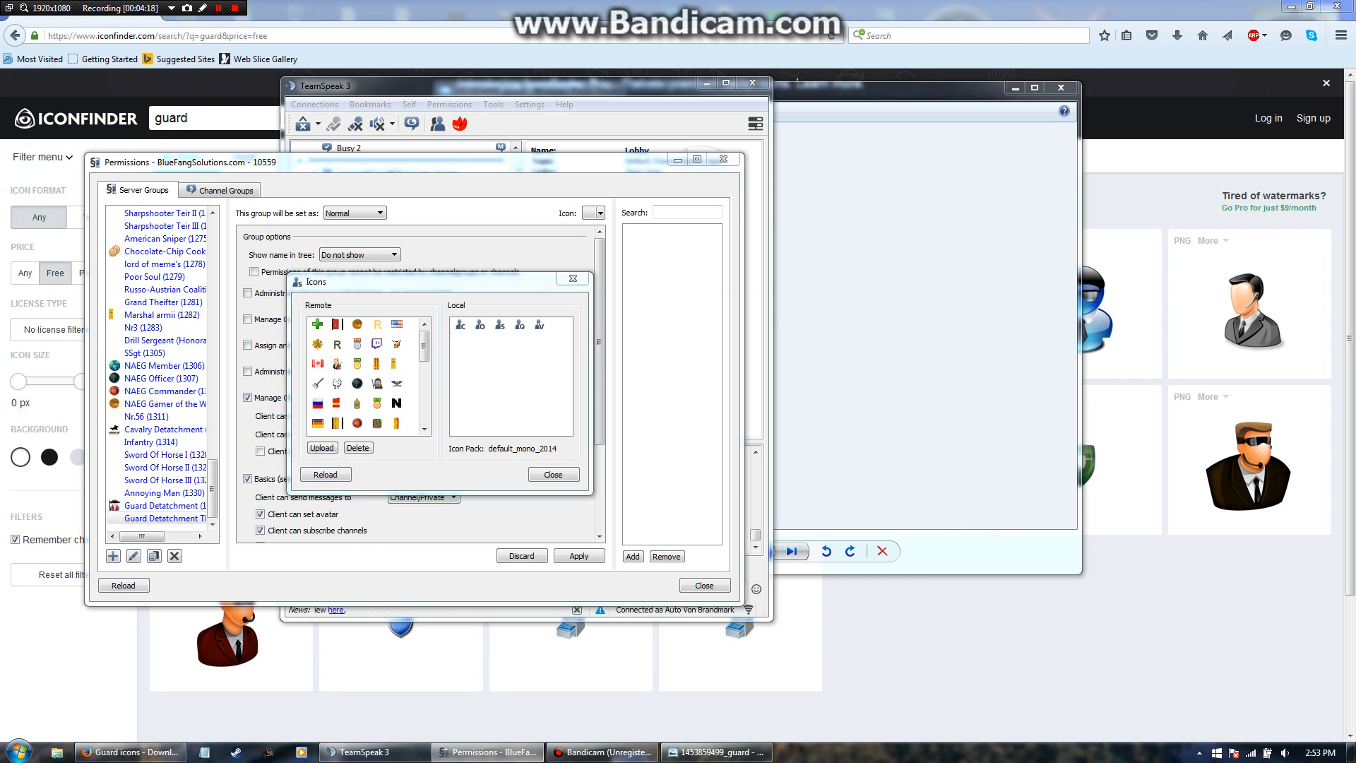
click(322, 448)
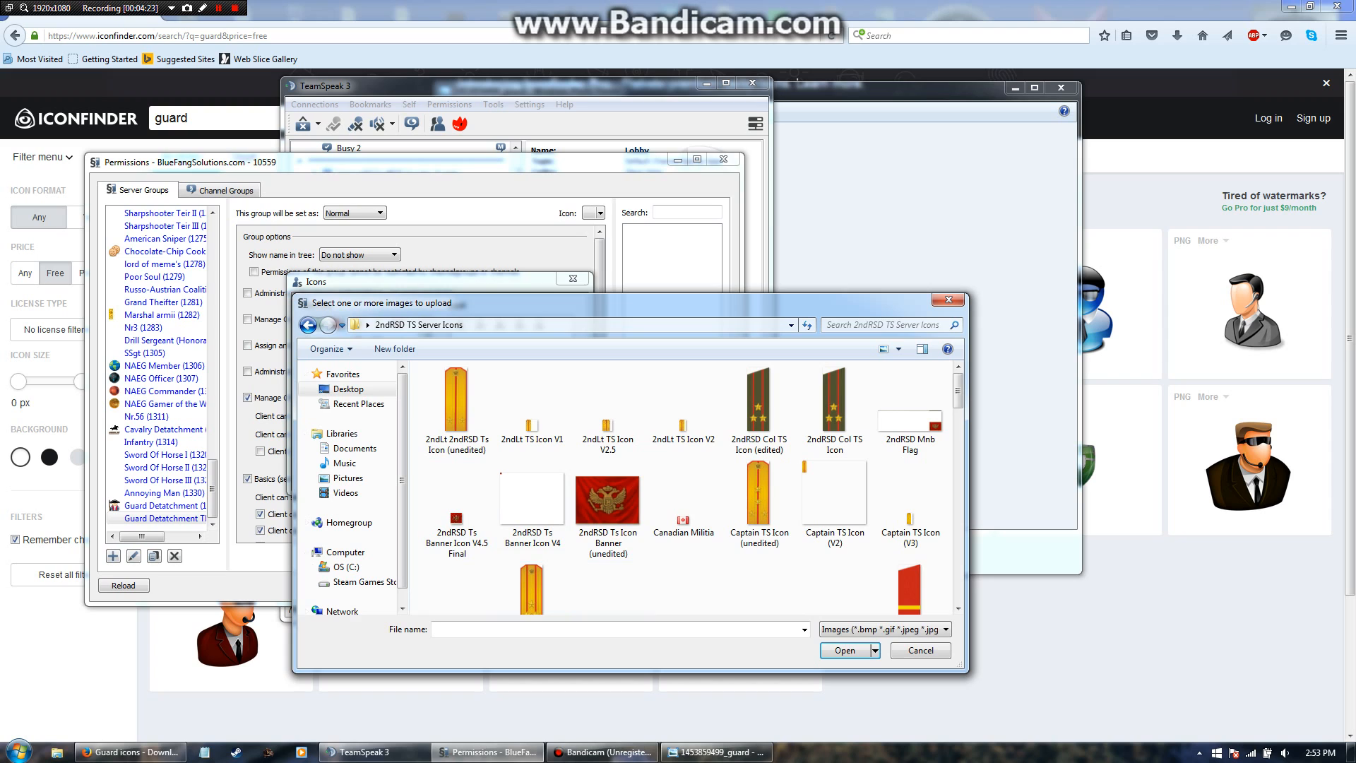
text(g)
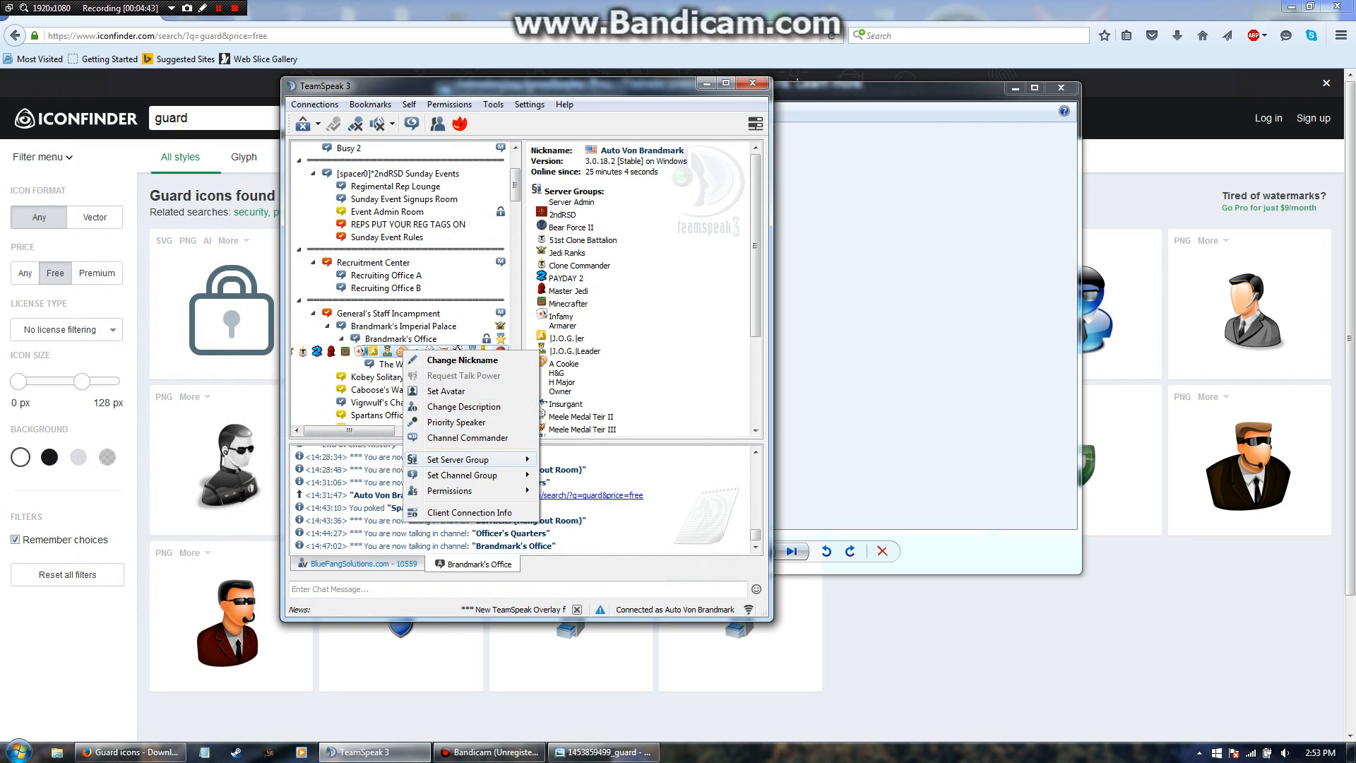
Show the Set Server Group list for your user, including Guard Detatchment TEST.
click(459, 459)
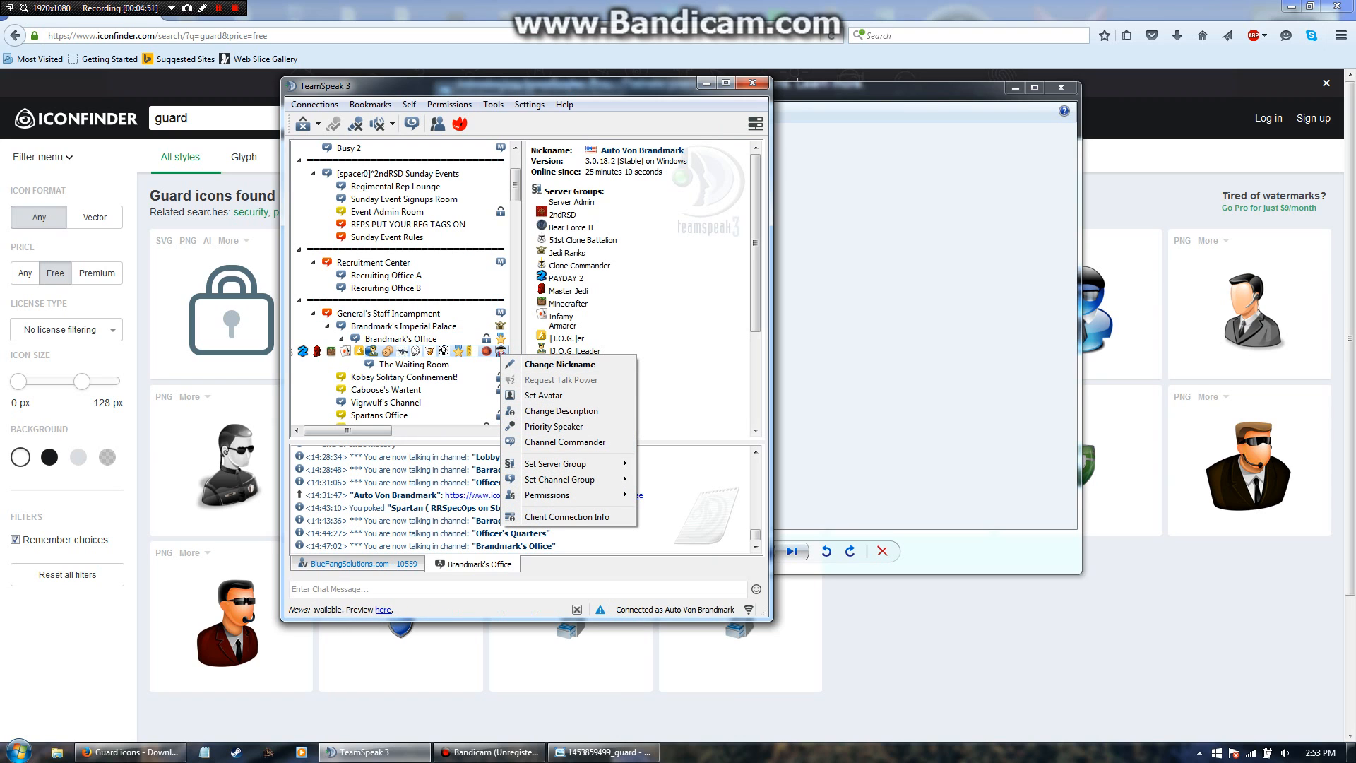
click(557, 463)
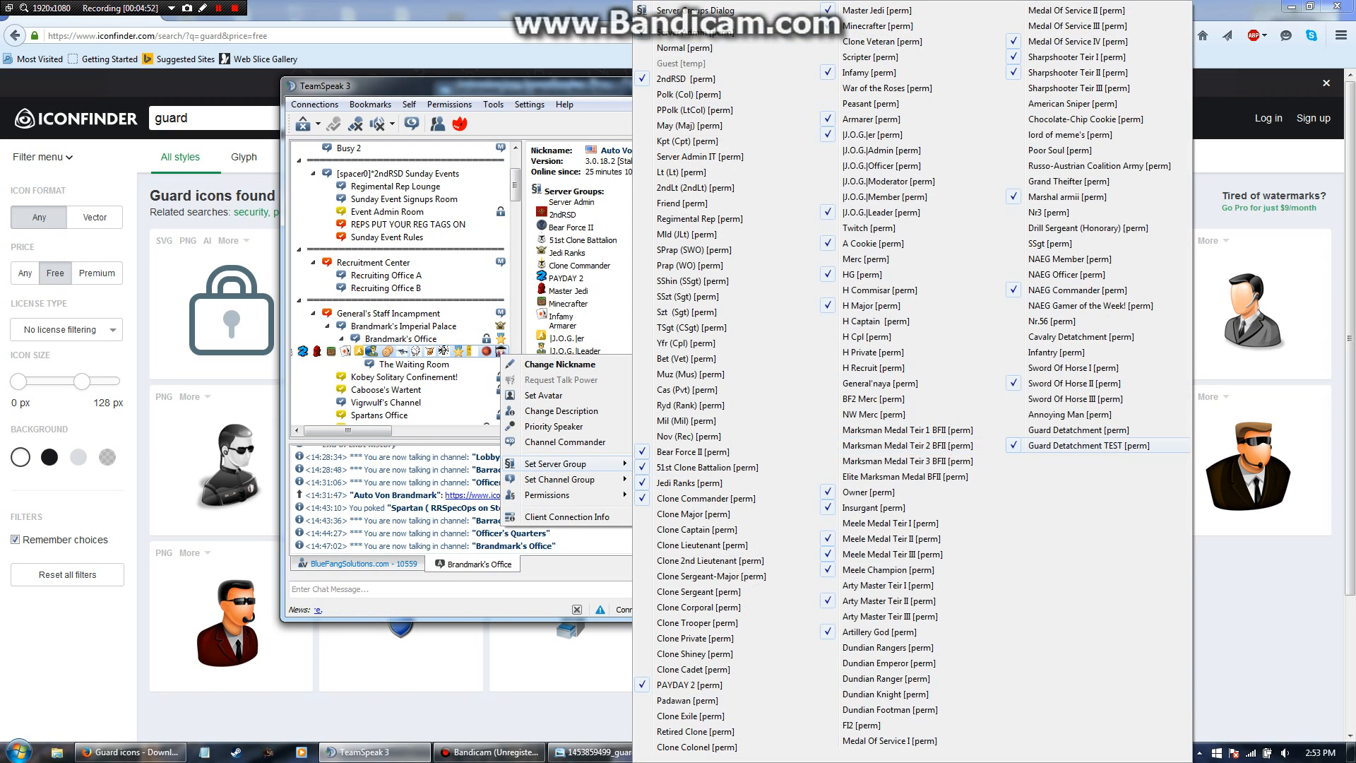